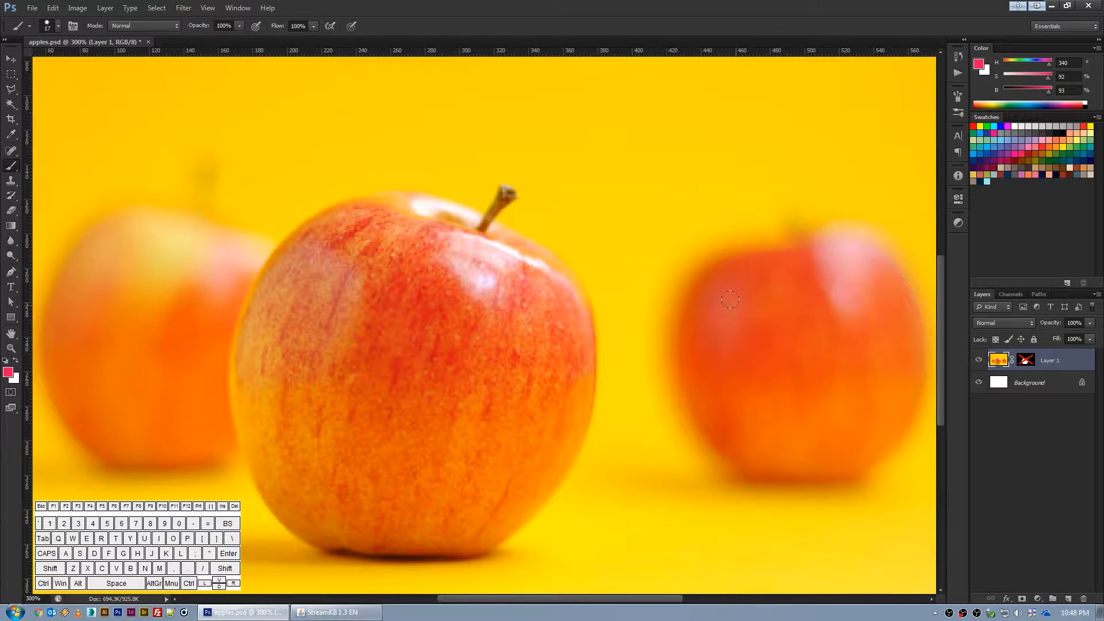
# Step: Delete the layer mask on the duplicated apple layer
pyautogui.press('space')
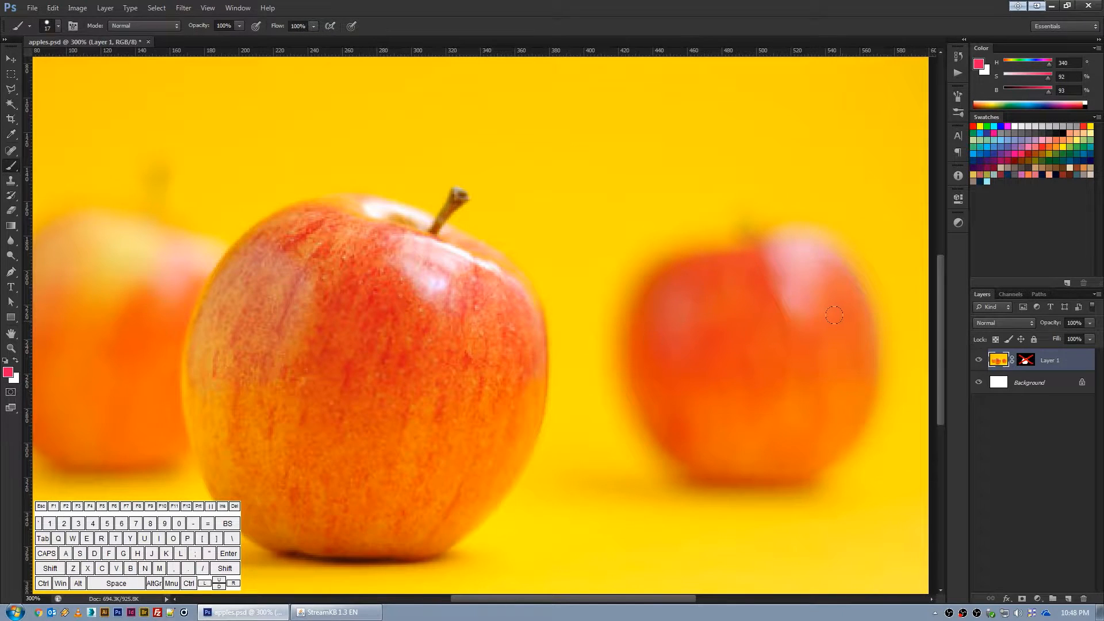
pyautogui.moveTo(571, 333)
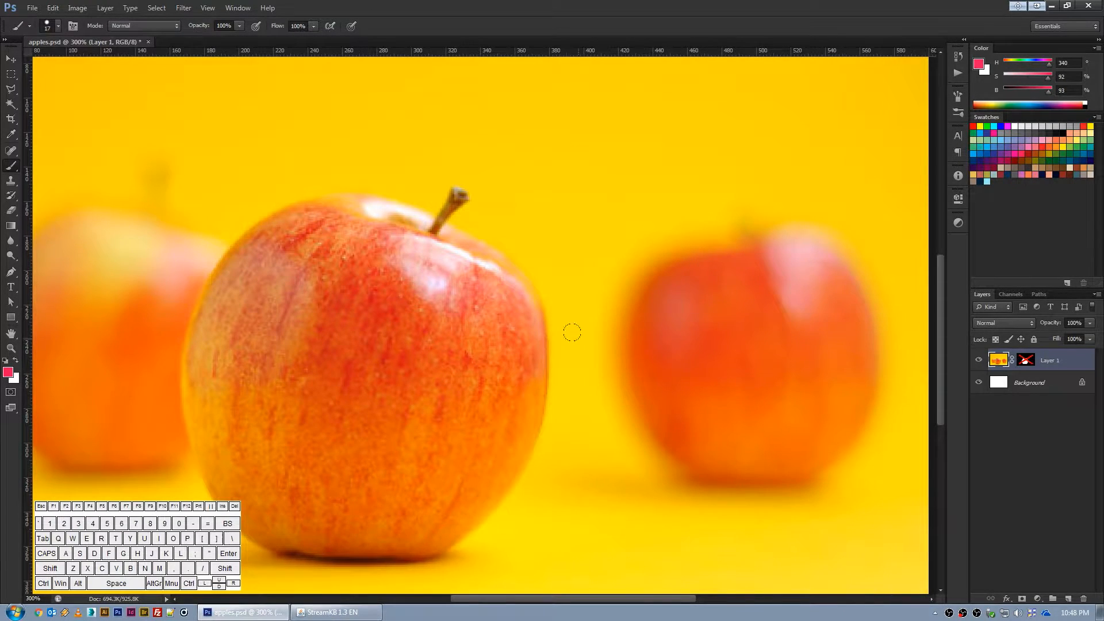
pyautogui.moveTo(923, 316)
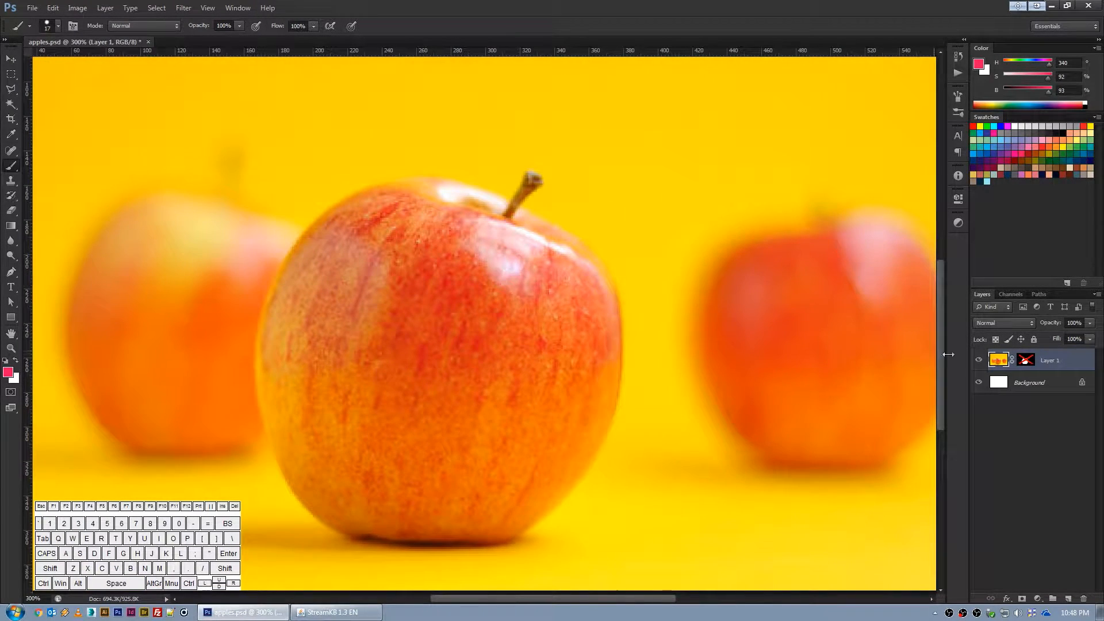
pyautogui.click(1025, 360)
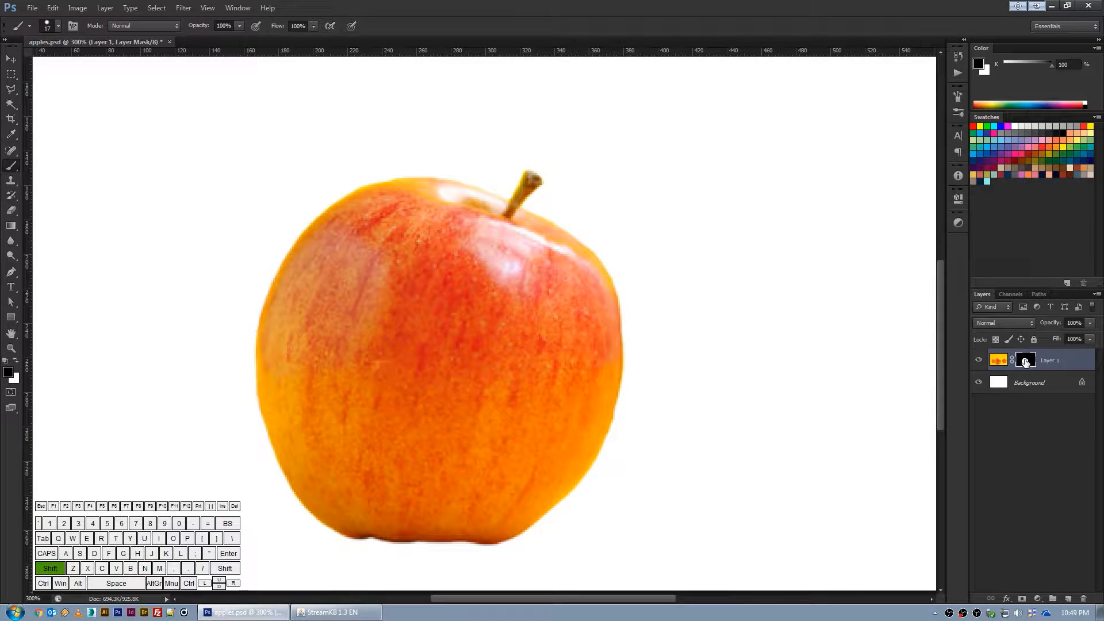
pyautogui.click(1026, 360)
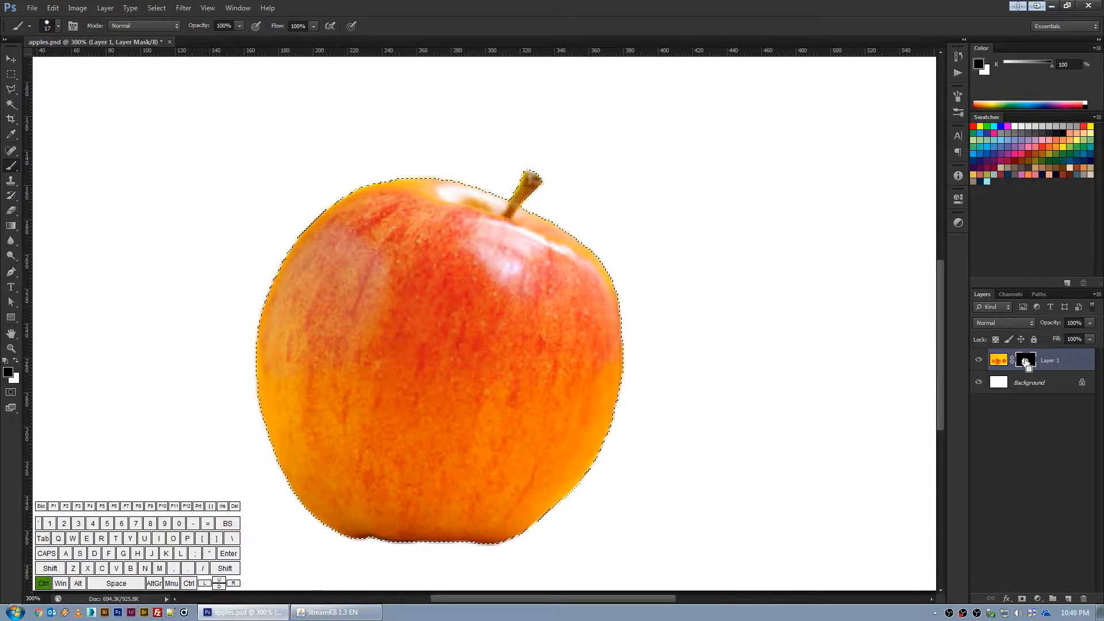
pyautogui.click(1025, 360)
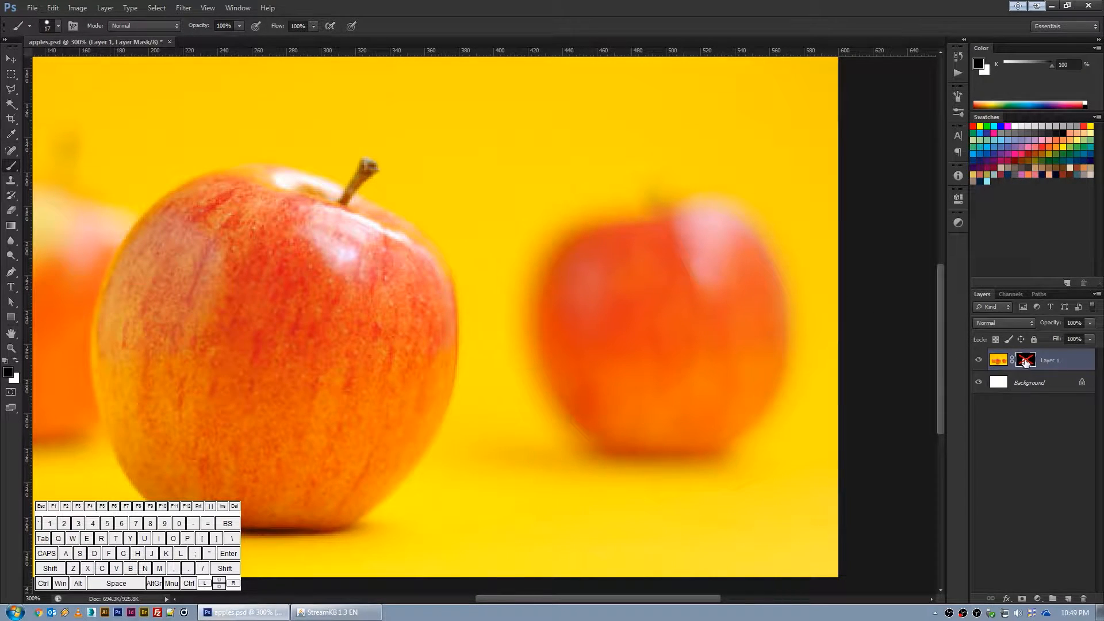
pyautogui.click(1025, 360)
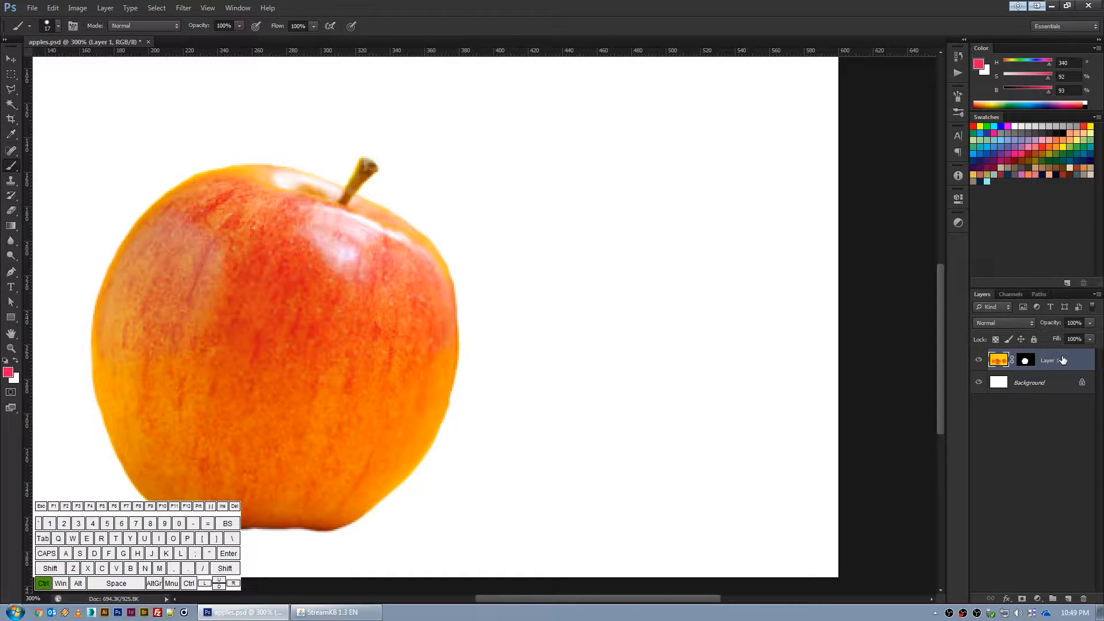
pyautogui.rightClick(1026, 361)
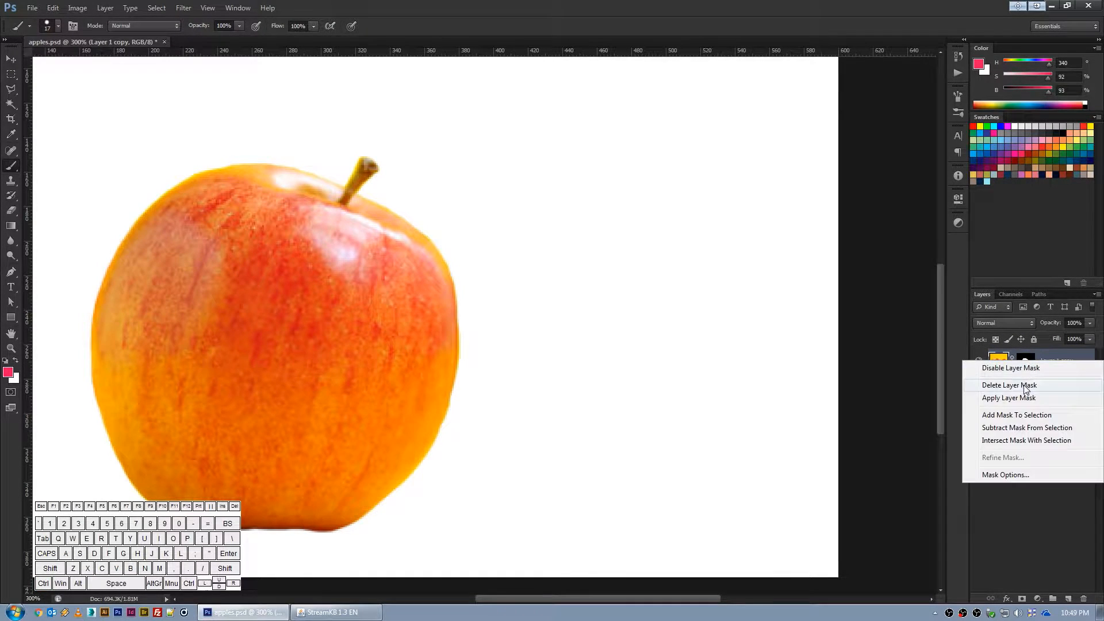
pyautogui.click(1010, 368)
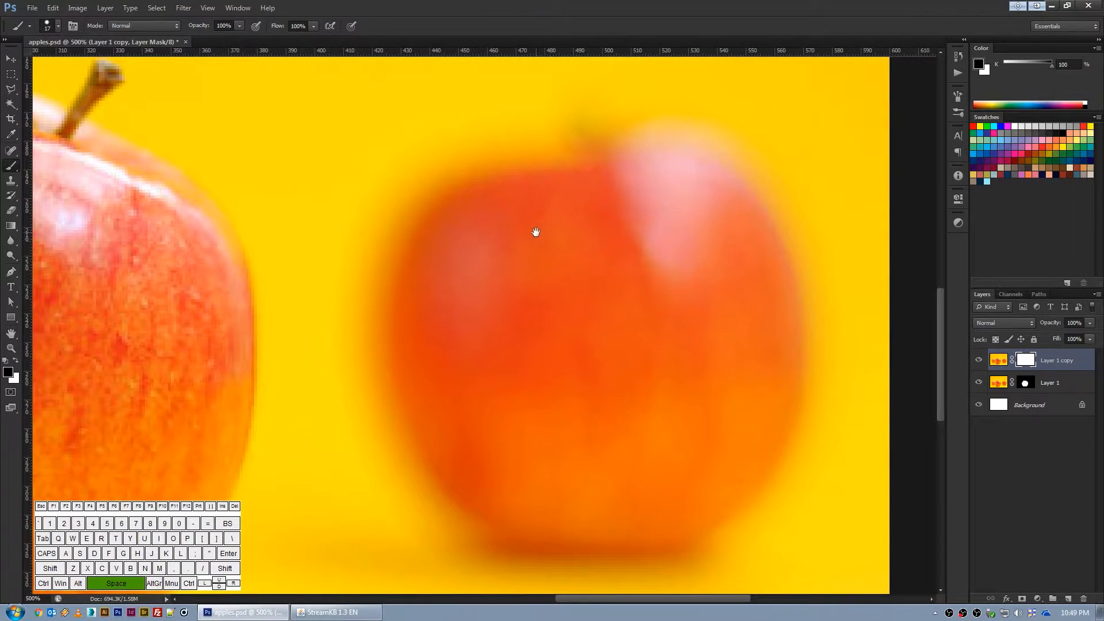
# Step: Brush a pink test stroke along the blurred right apple's edge, then undo it
pyautogui.moveTo(536, 233); pyautogui.dragTo(518, 214)
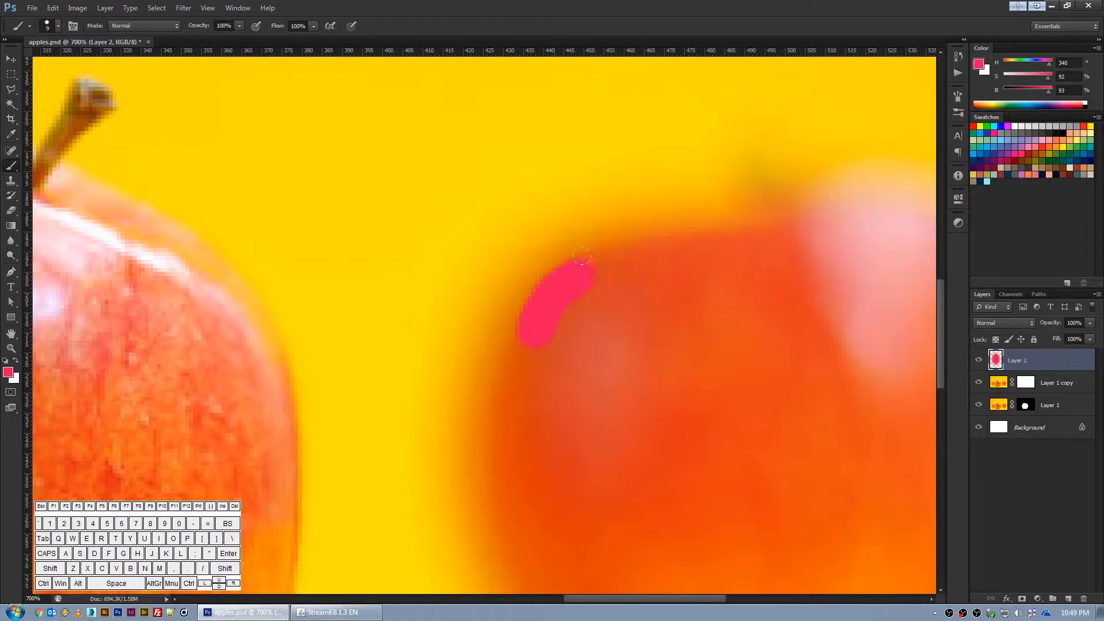
pyautogui.moveTo(577, 257); pyautogui.dragTo(535, 423)
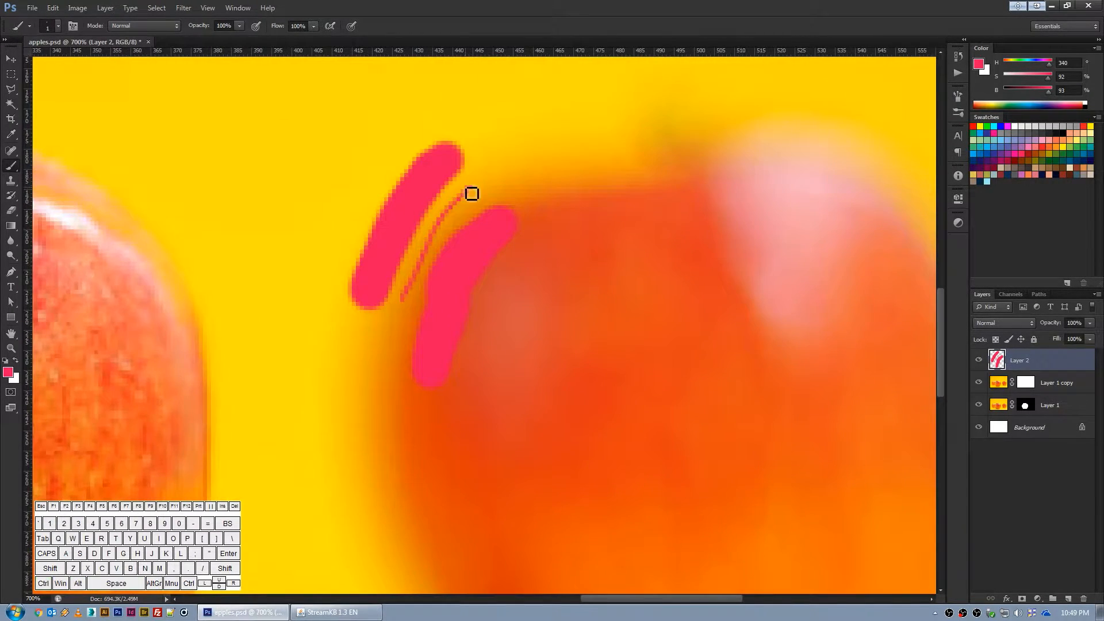
pyautogui.press('ctrl+alt+z')
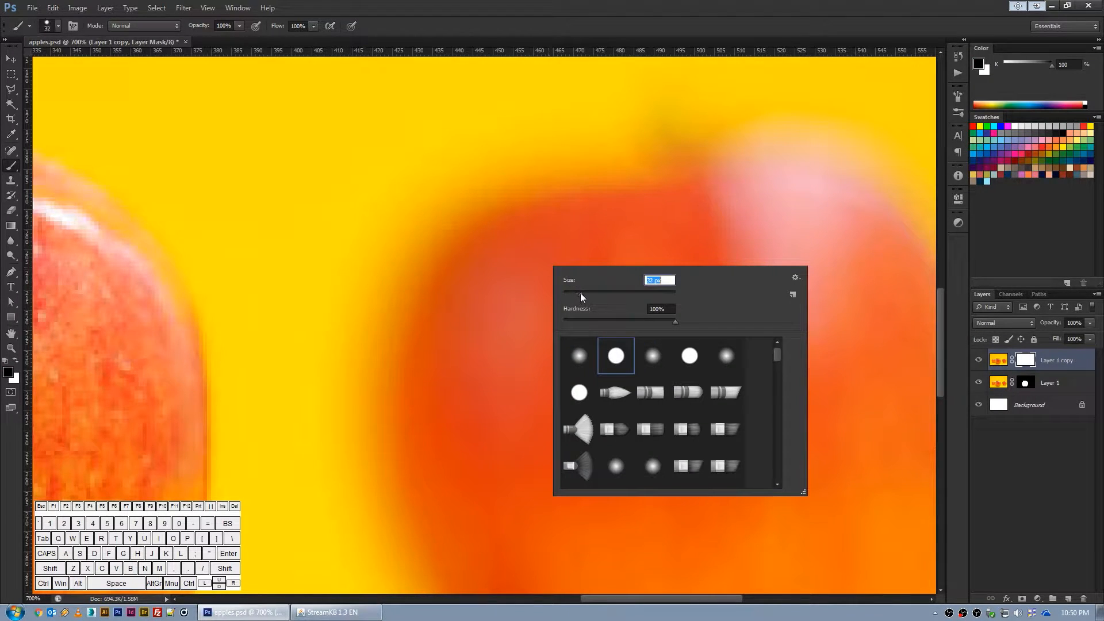
pyautogui.moveTo(436, 198)
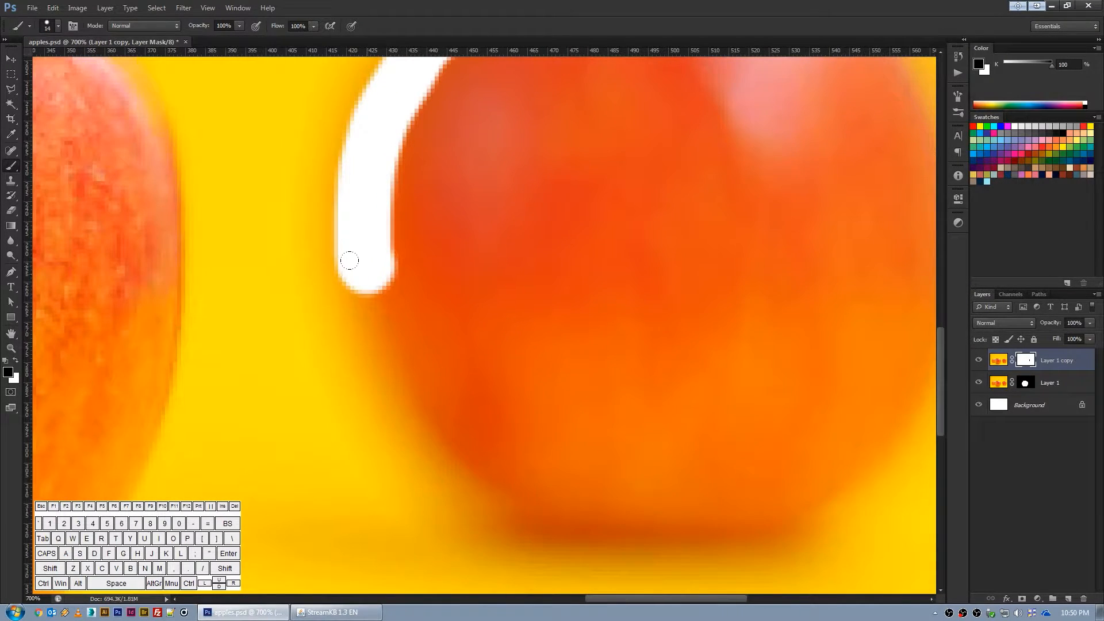
# Step: Trace a closed black outline around the blurred right apple on Layer 1 copy's mask
pyautogui.moveTo(350, 260); pyautogui.dragTo(448, 440)
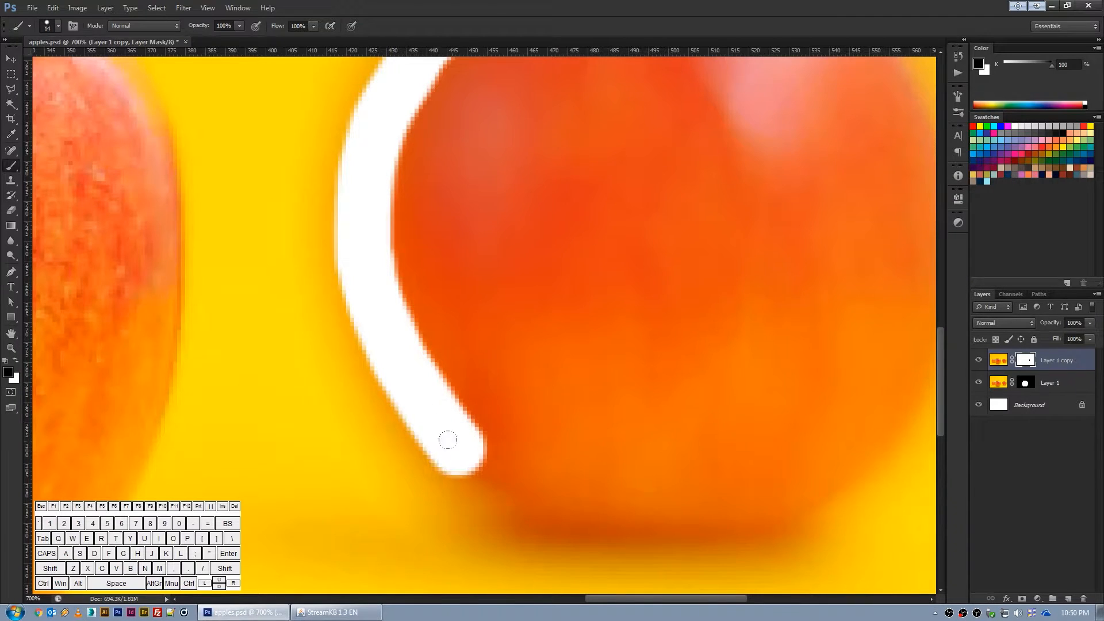
pyautogui.moveTo(448, 440); pyautogui.dragTo(730, 500)
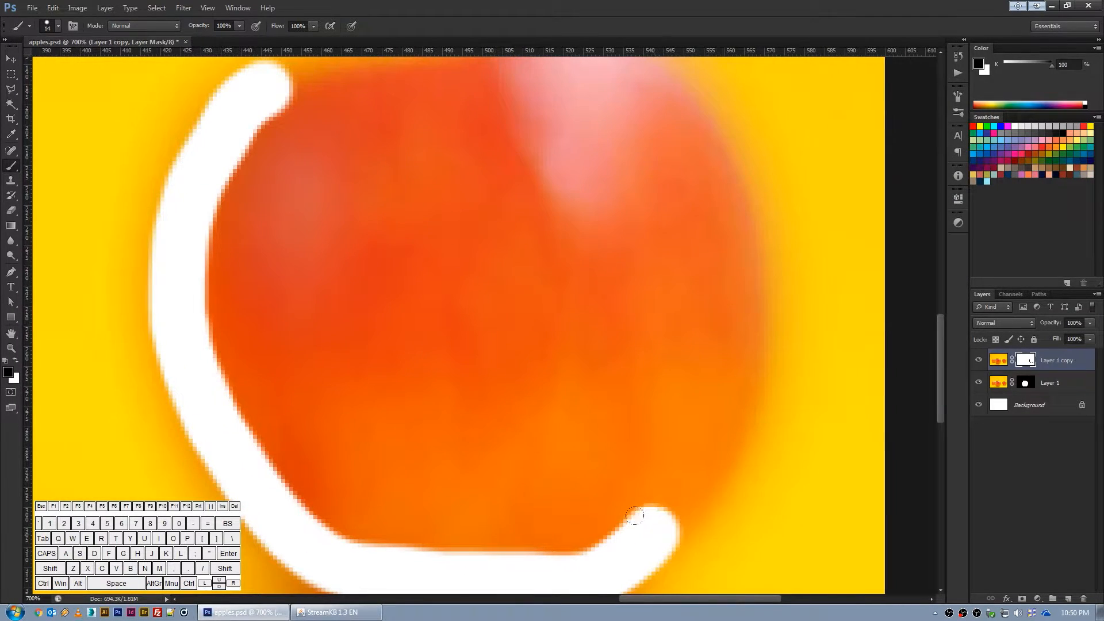
pyautogui.moveTo(631, 514); pyautogui.dragTo(725, 191)
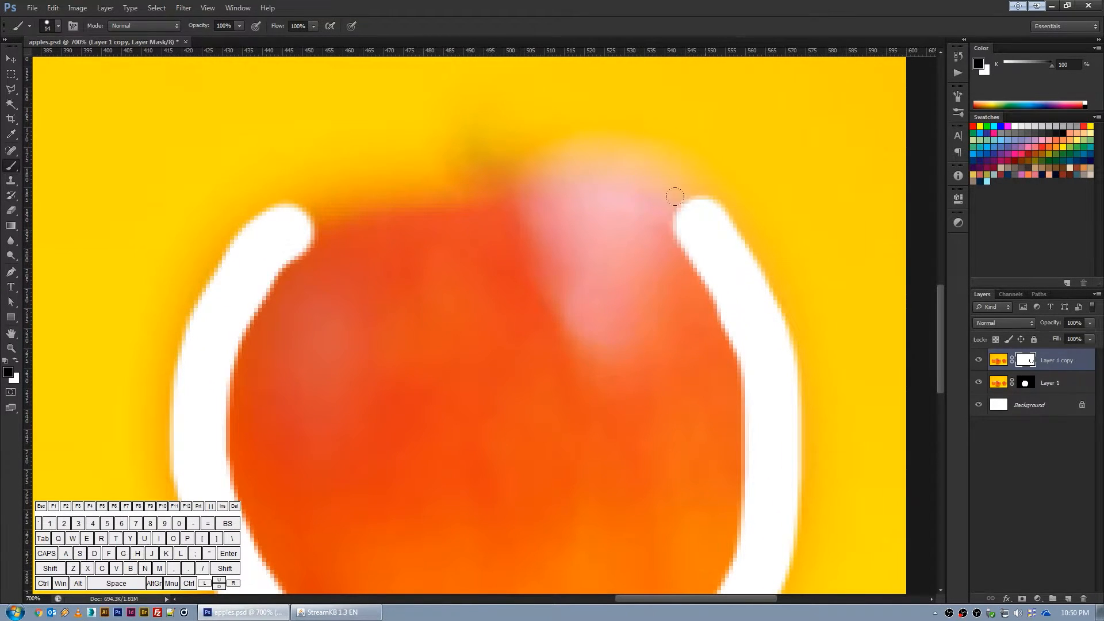
pyautogui.moveTo(673, 196); pyautogui.dragTo(435, 144)
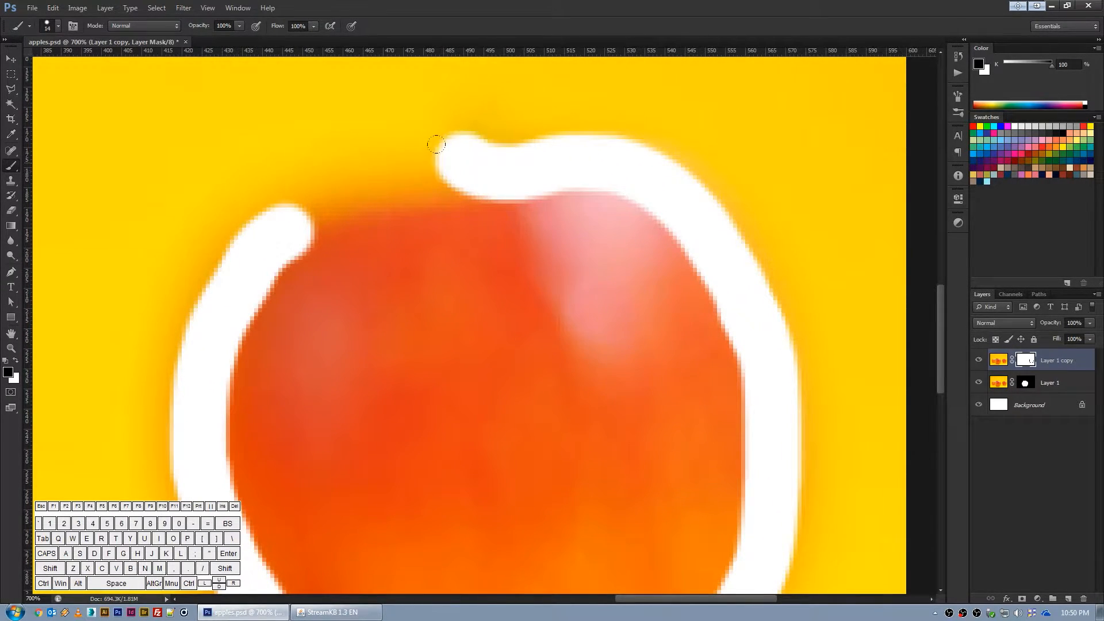
pyautogui.moveTo(435, 145); pyautogui.dragTo(264, 287)
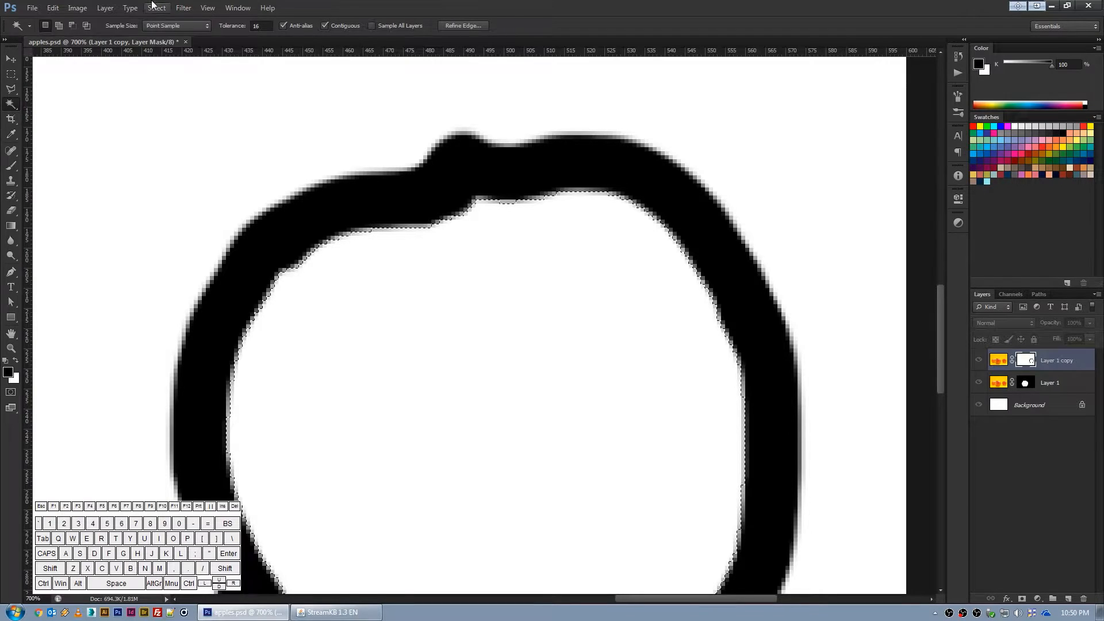
# Step: Expand the selection inside the outline by 5 pixels and fill the copied layer's mask
pyautogui.click(156, 7)
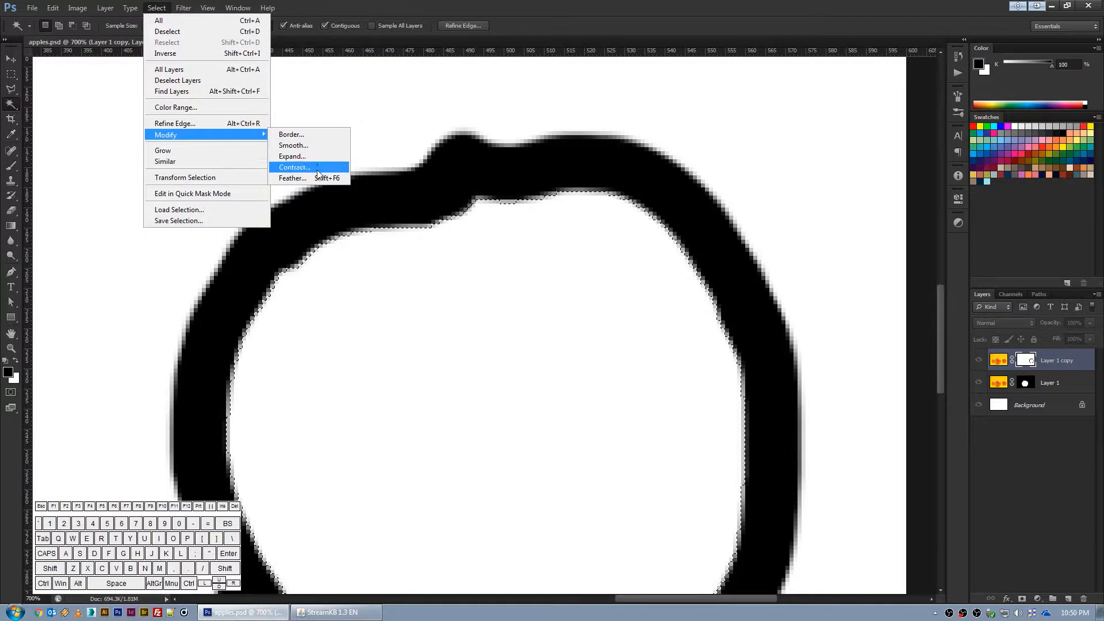
pyautogui.click(292, 156)
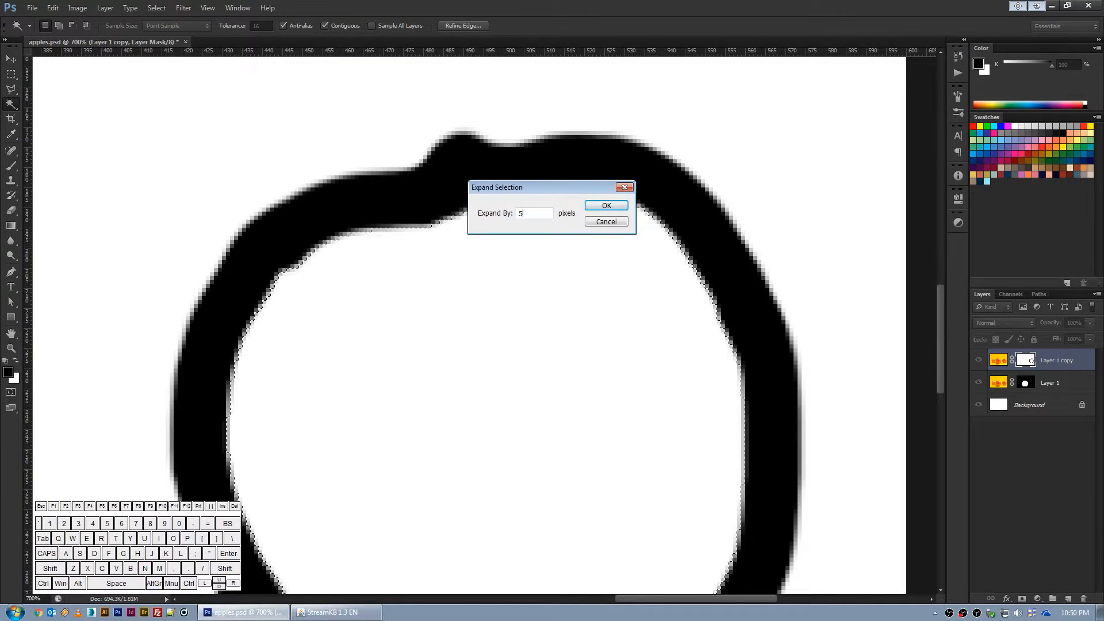
pyautogui.click(605, 205)
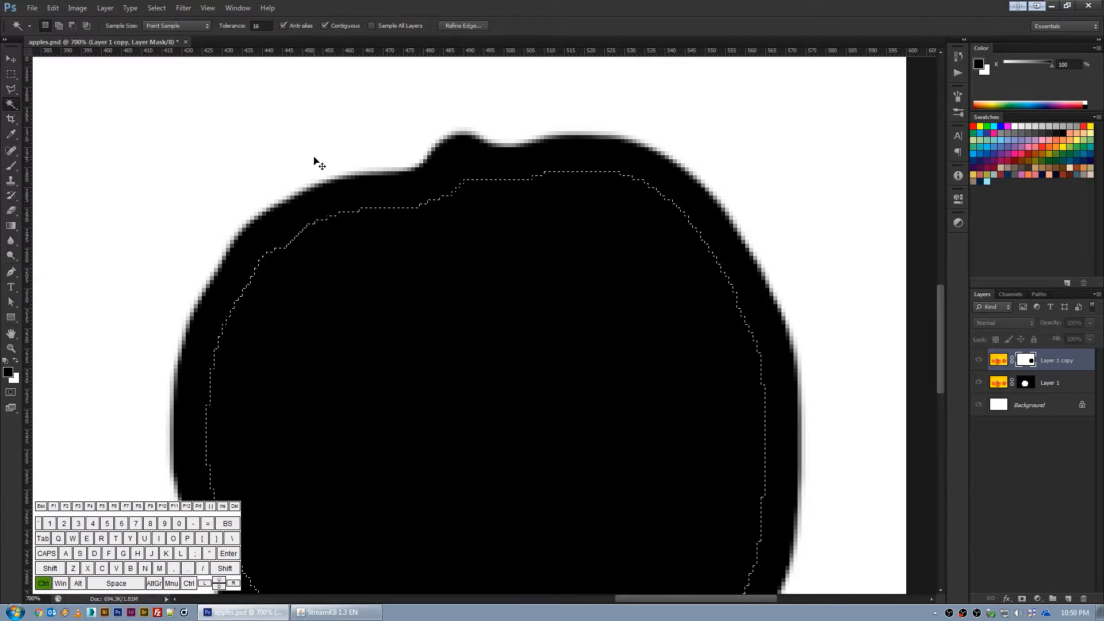
pyautogui.click(999, 360)
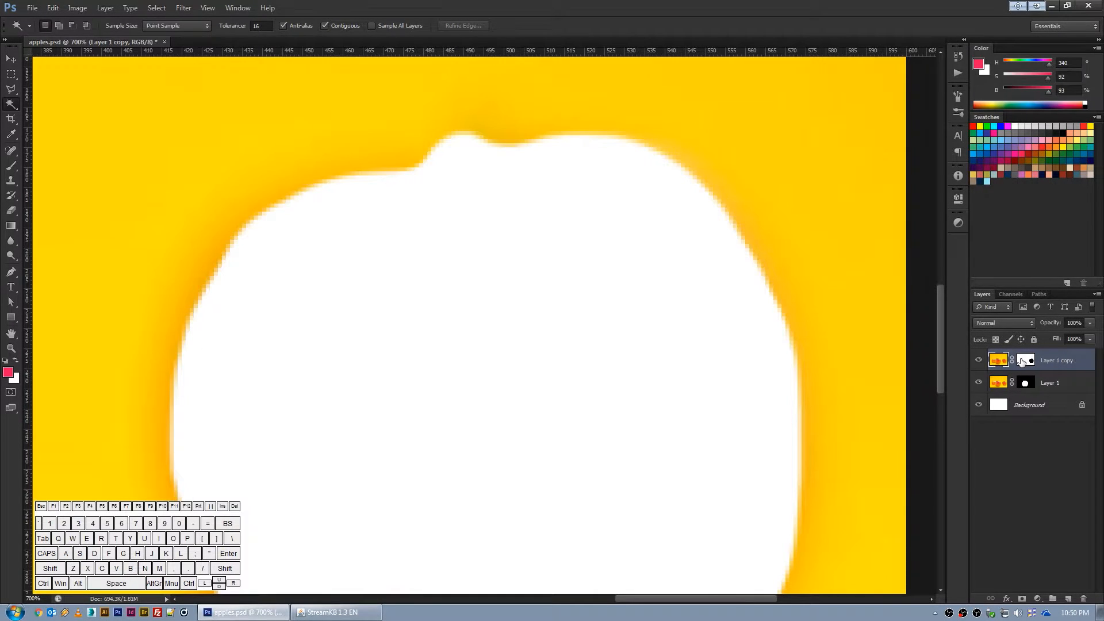
pyautogui.click(1026, 360)
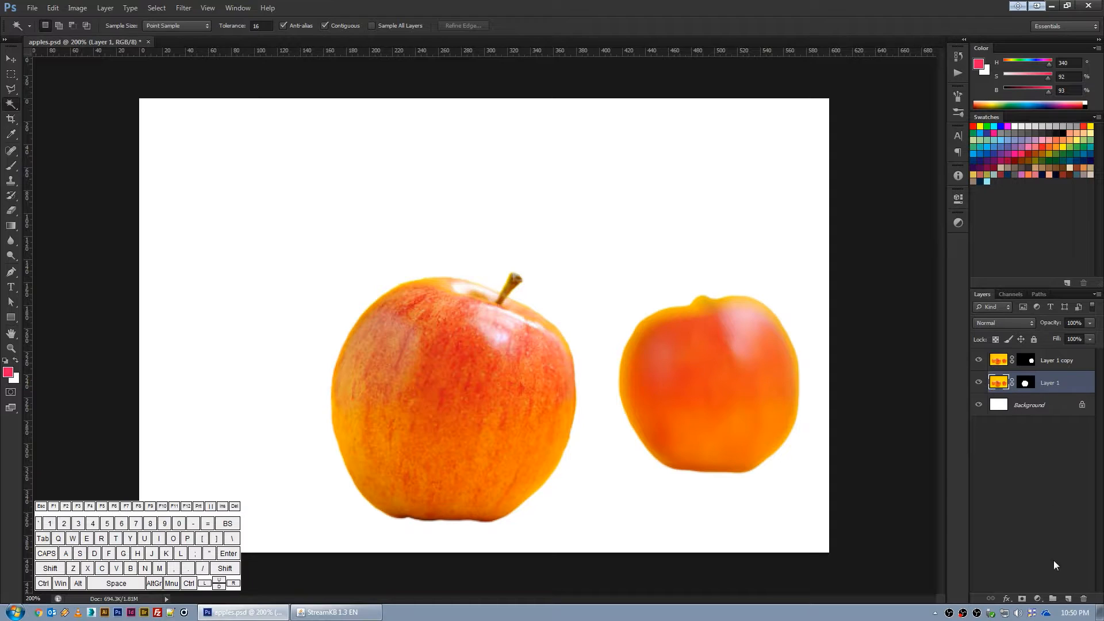
# Step: Add a Hue/Saturation adjustment layer and tune Hue and Saturation to redden the backdrop
pyautogui.press('ctrl')
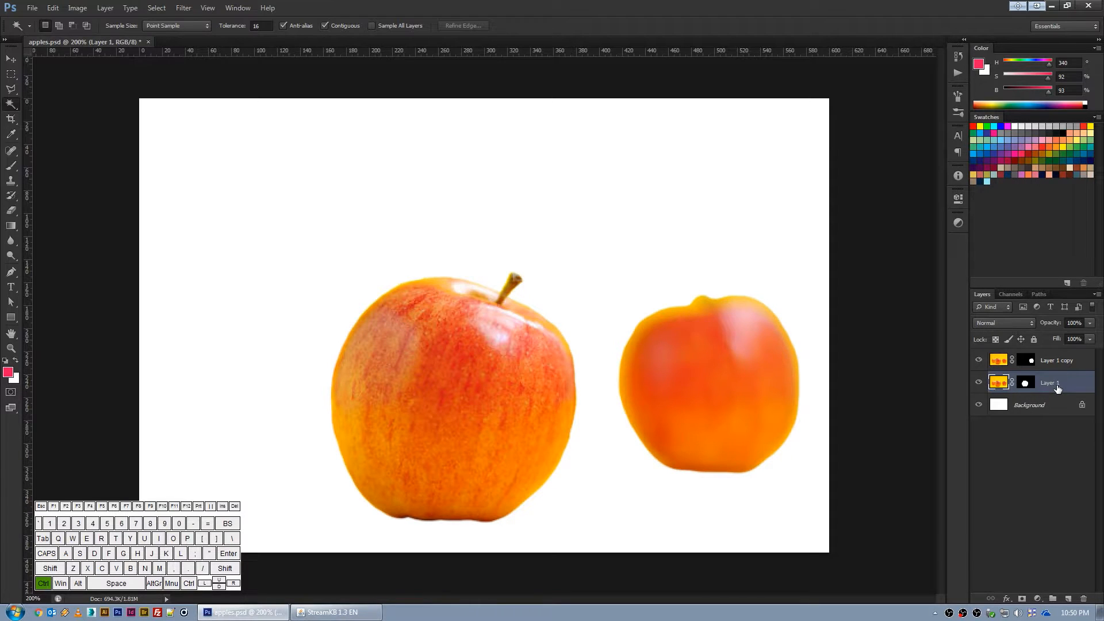
pyautogui.rightClick(1025, 382)
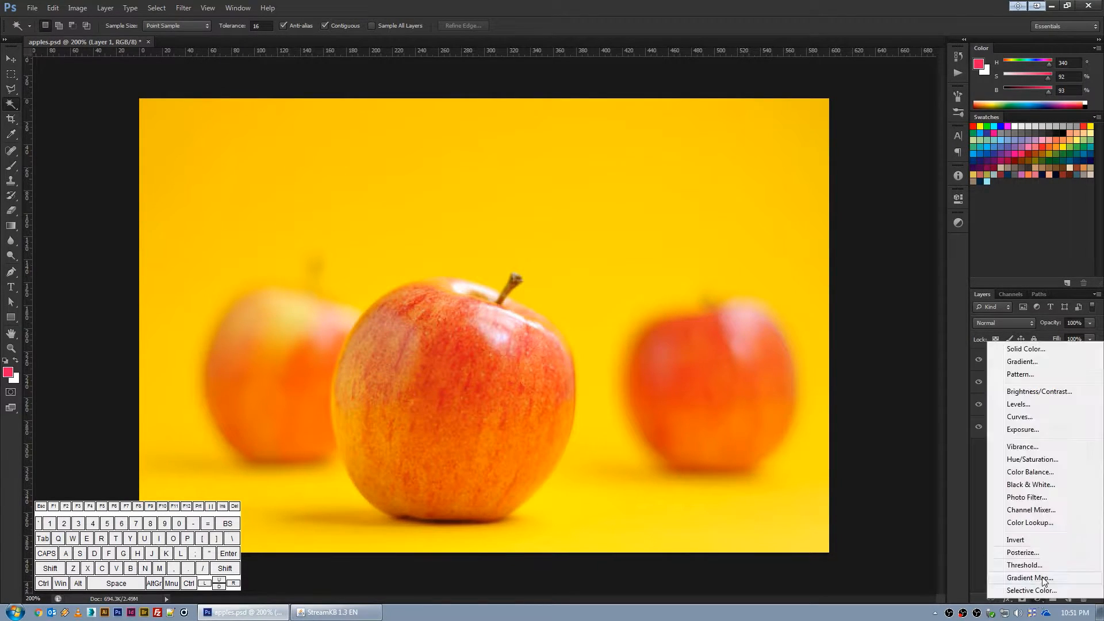
pyautogui.click(1033, 459)
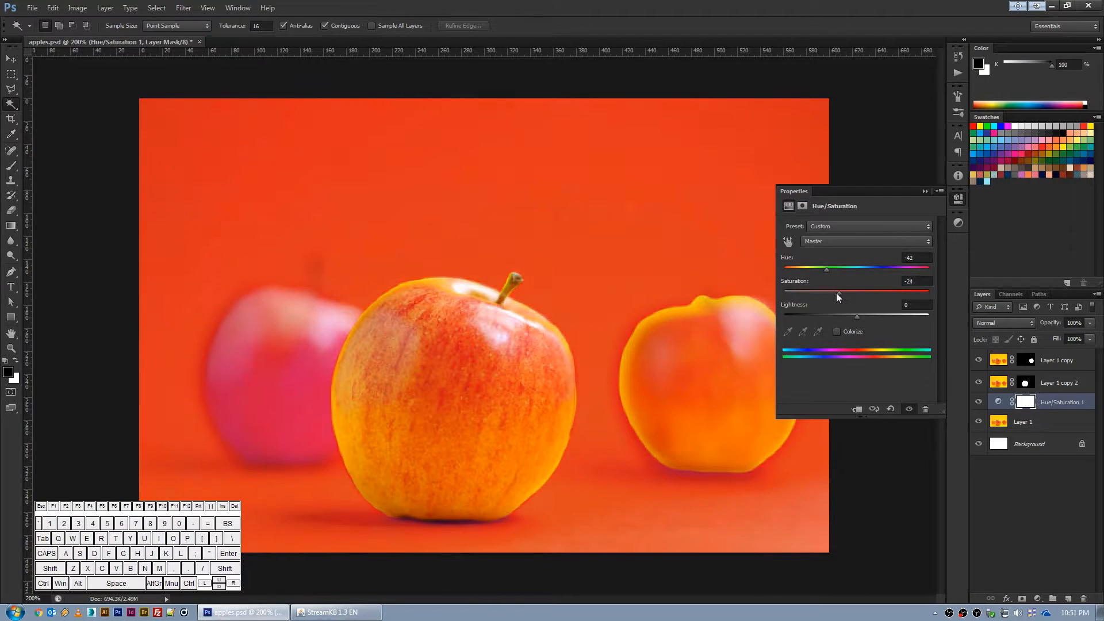
pyautogui.moveTo(826, 270); pyautogui.dragTo(815, 269)
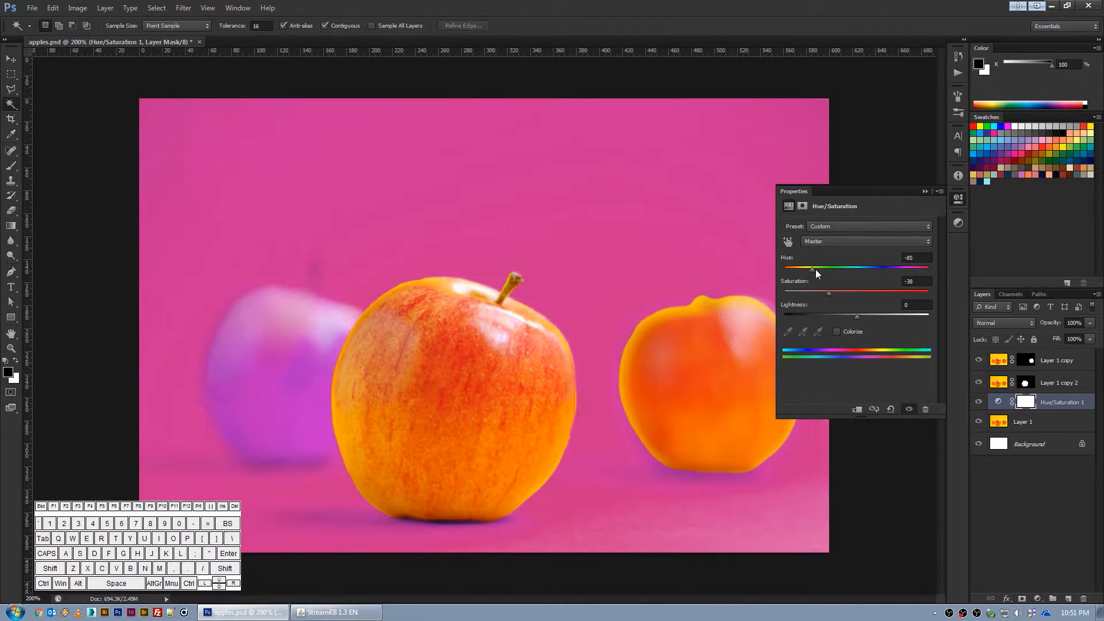
pyautogui.moveTo(812, 268); pyautogui.dragTo(822, 269)
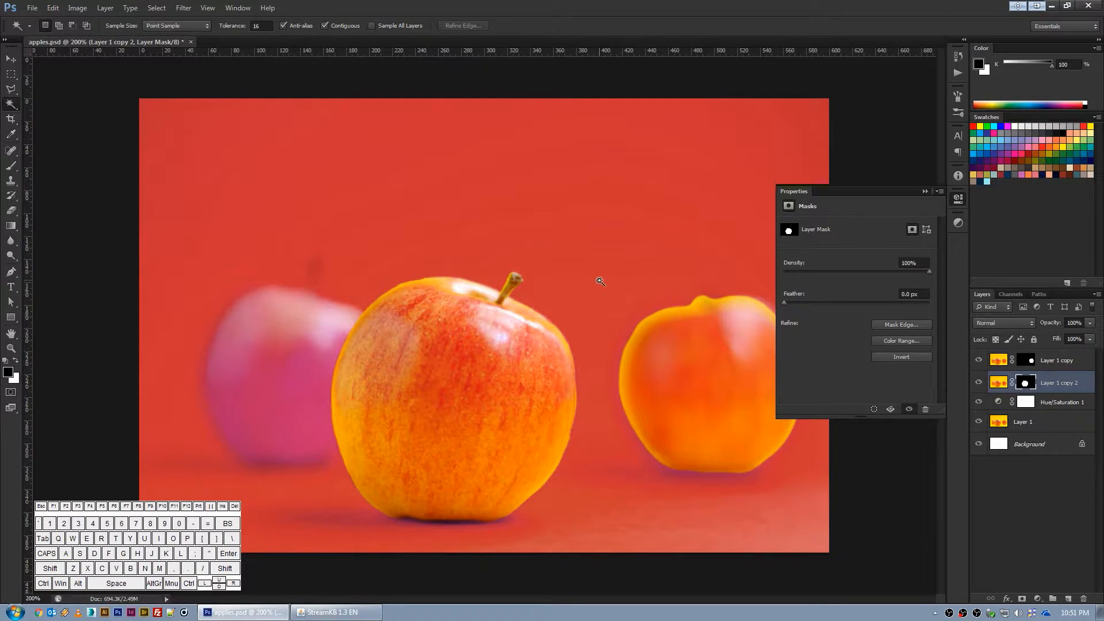
pyautogui.moveTo(536, 315)
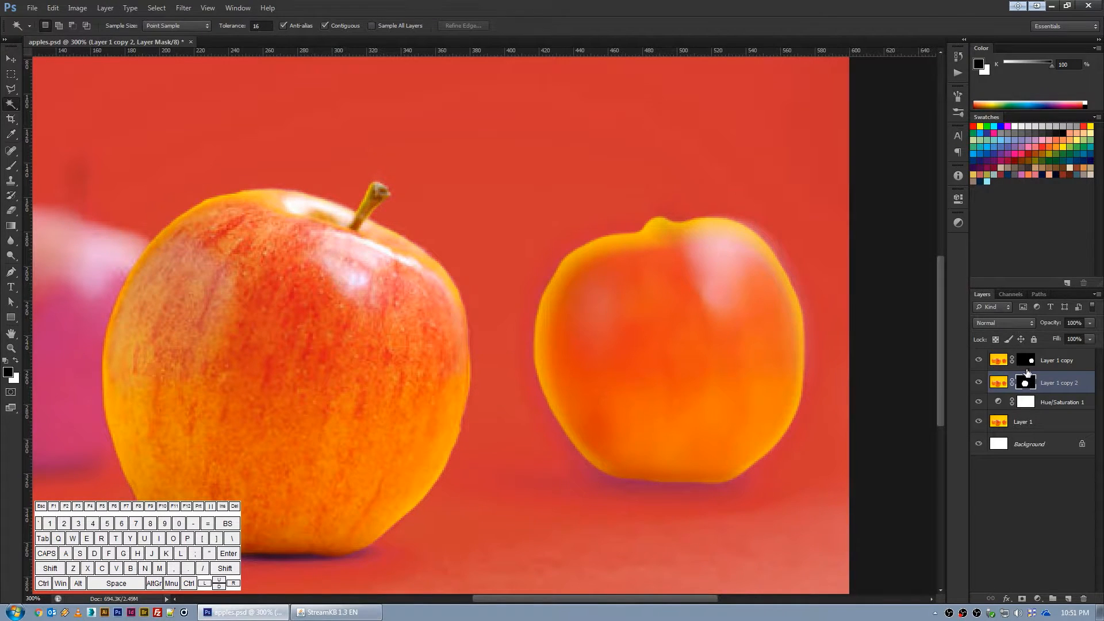
# Step: Merge the blurred apple's mask into the apple copy's mask and feather its edges
pyautogui.click(1057, 360)
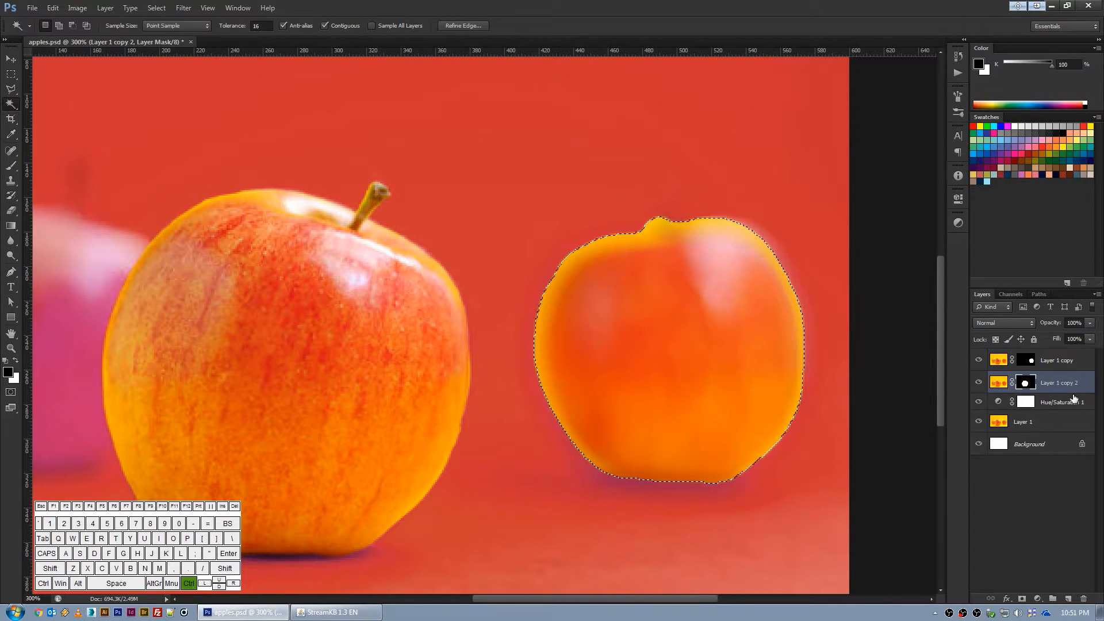
pyautogui.press('ctrl+d')
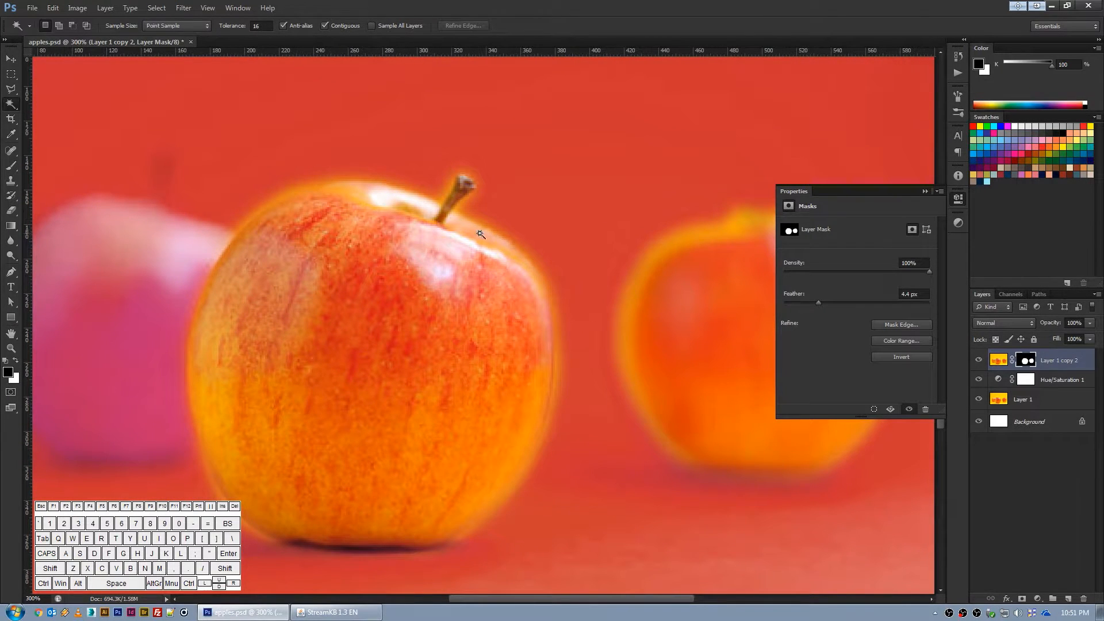
pyautogui.moveTo(819, 302); pyautogui.dragTo(784, 302)
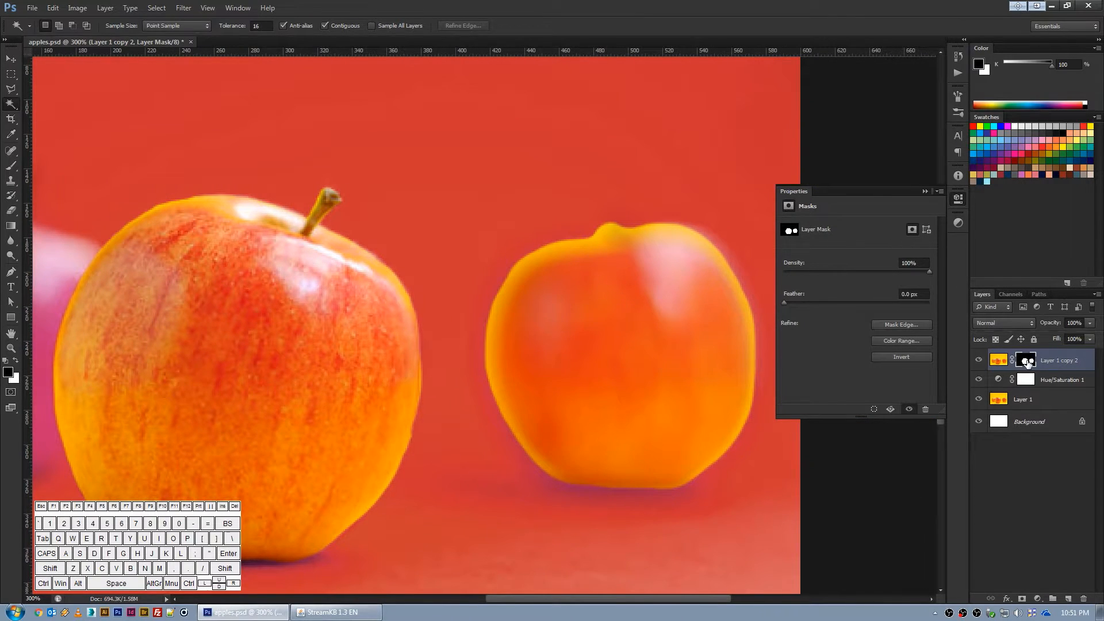
# Step: Paint white around the blurred apple's entire edge on Layer 1 copy 2's mask
pyautogui.click(12, 240)
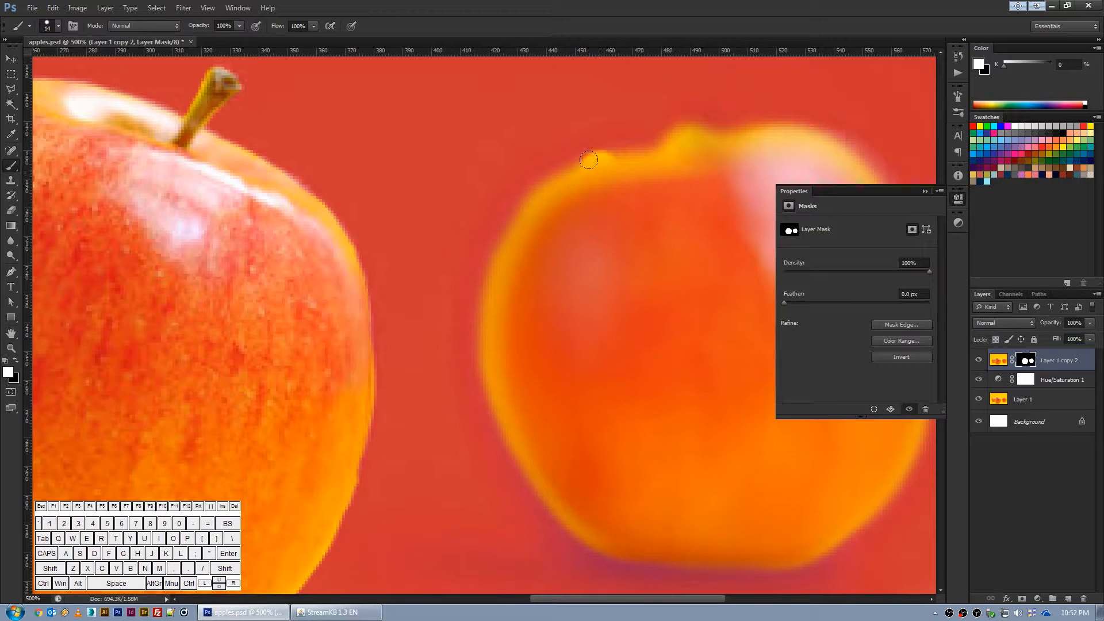
pyautogui.moveTo(588, 159); pyautogui.dragTo(473, 312)
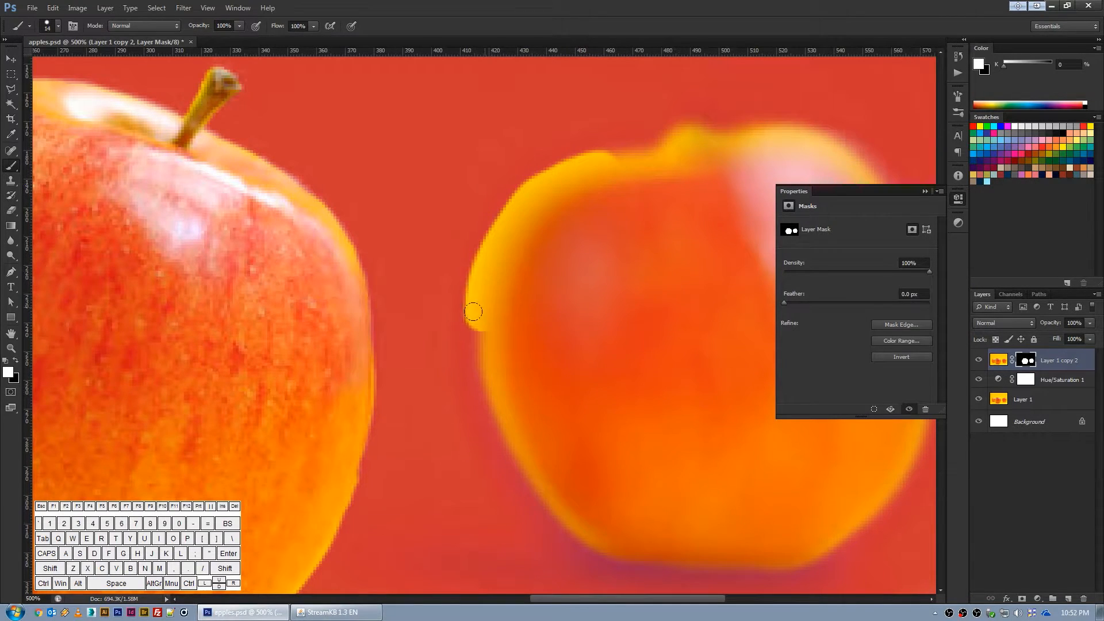
pyautogui.moveTo(473, 311); pyautogui.dragTo(621, 542)
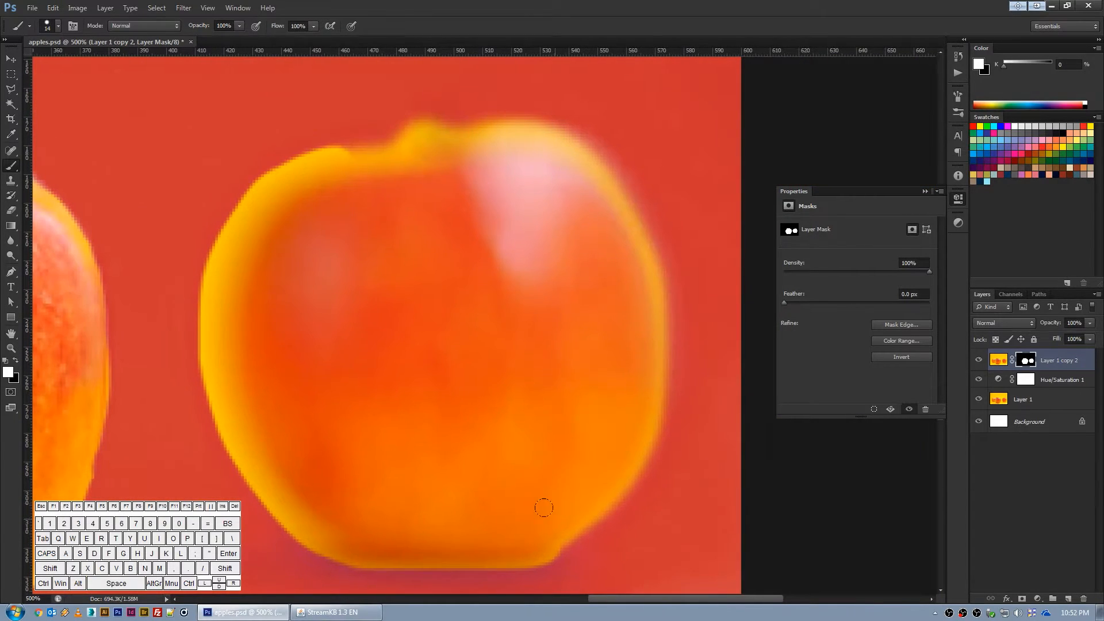
pyautogui.moveTo(543, 508); pyautogui.dragTo(642, 398)
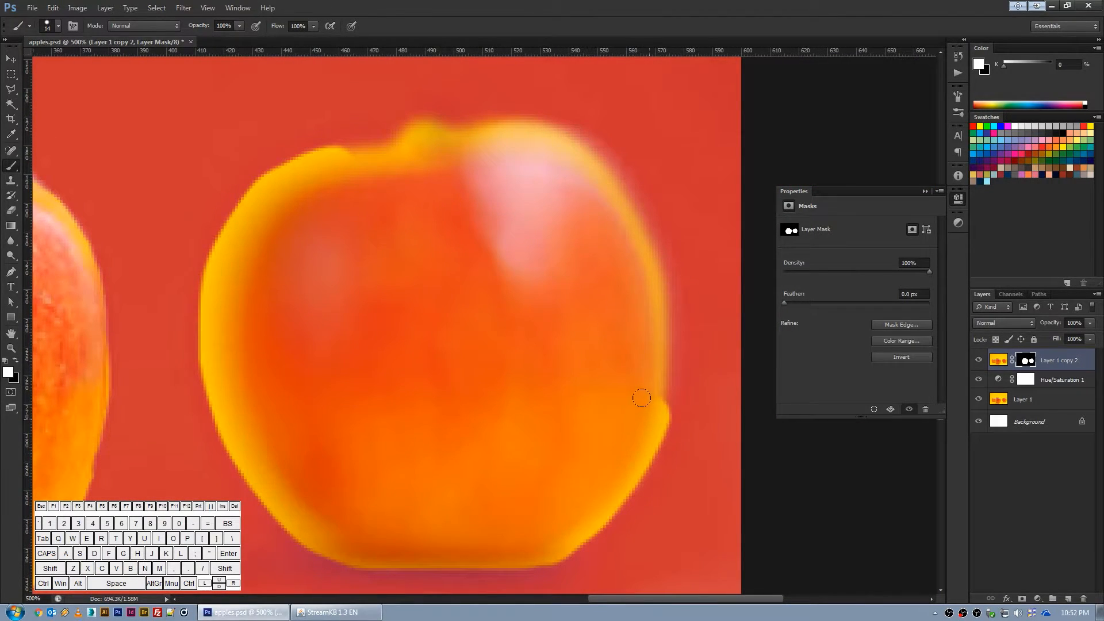
pyautogui.moveTo(640, 398); pyautogui.dragTo(595, 167)
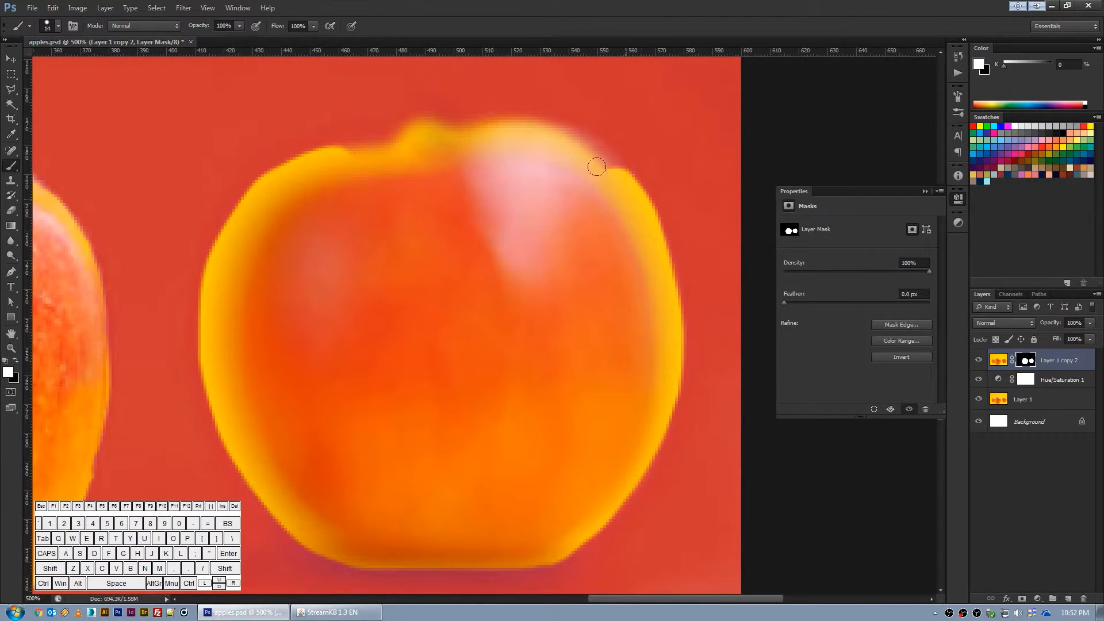
pyautogui.moveTo(595, 167); pyautogui.dragTo(393, 139)
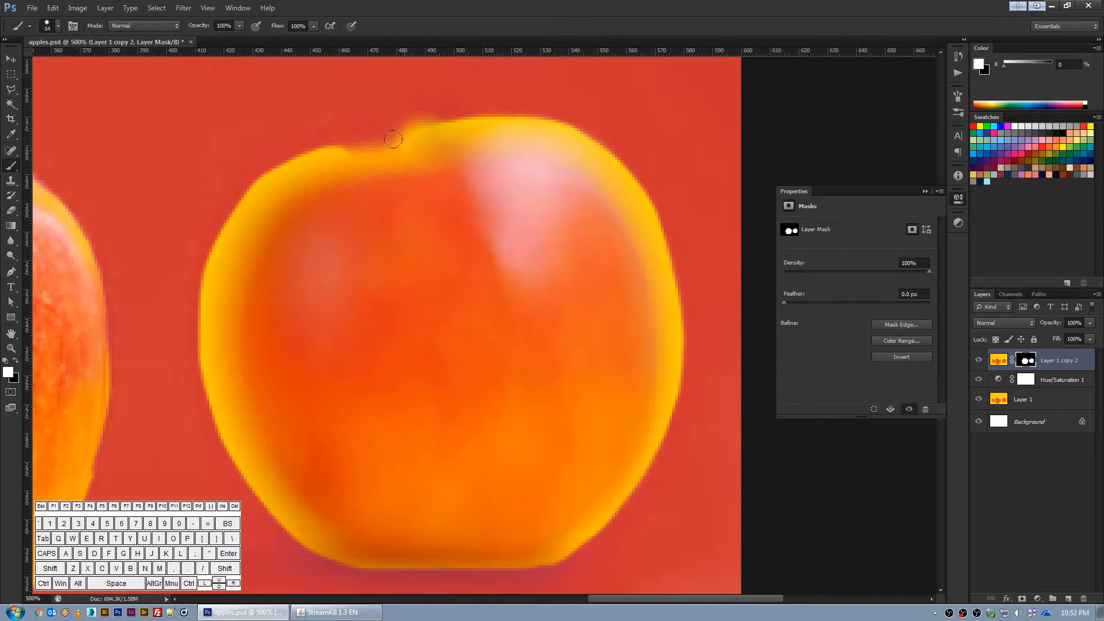
pyautogui.moveTo(393, 139); pyautogui.dragTo(421, 164)
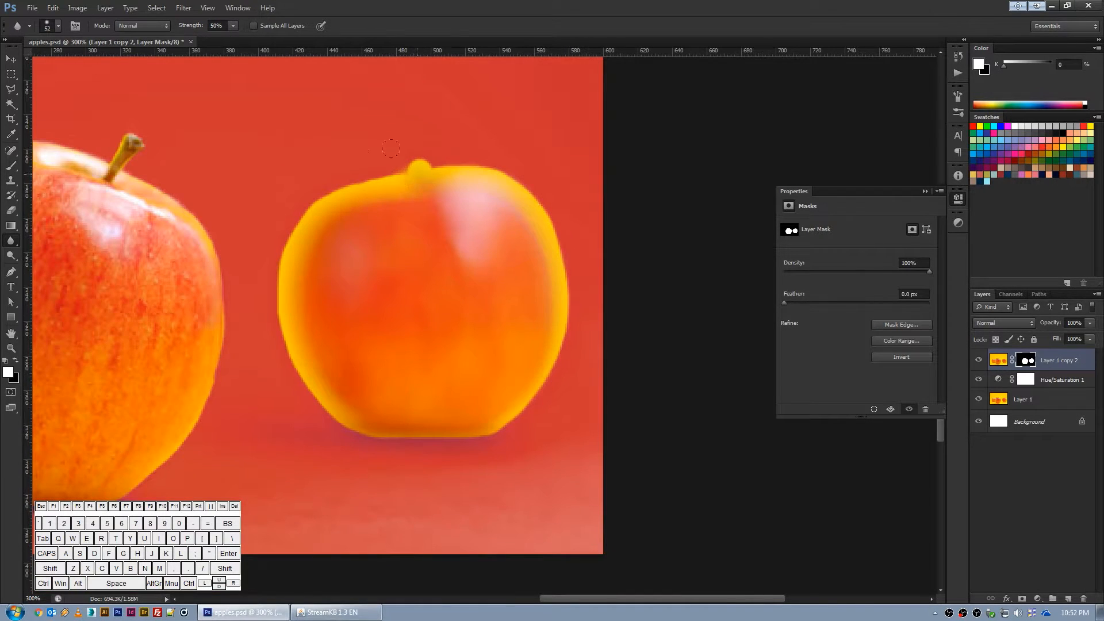
# Step: Blur the mask edge around the blurred right apple with the Blur tool
pyautogui.moveTo(391, 147); pyautogui.dragTo(264, 225)
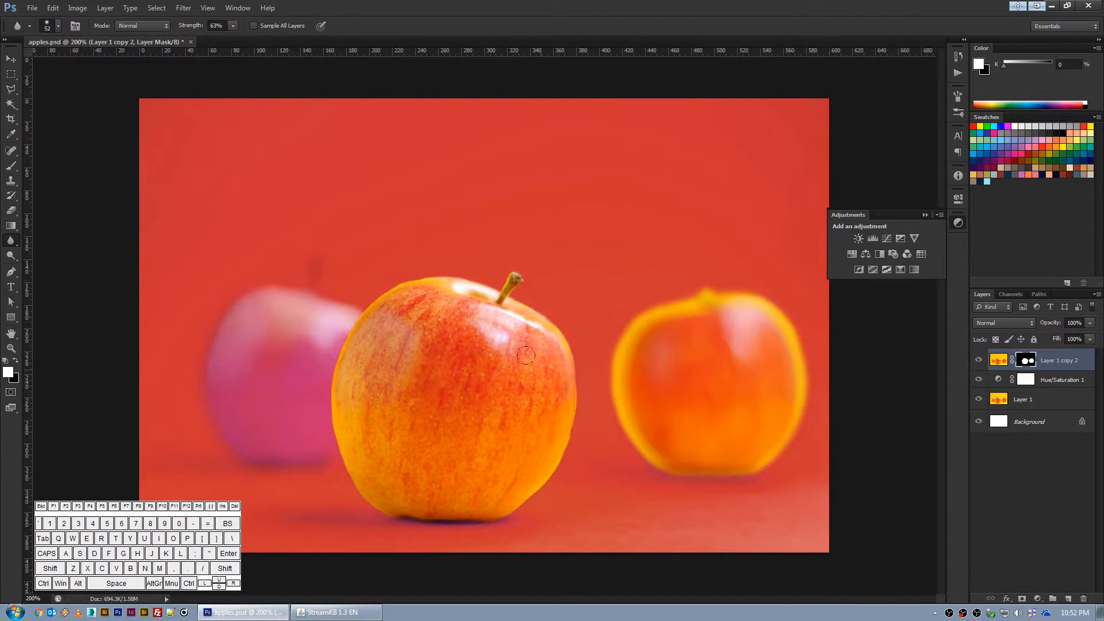
pyautogui.click(1025, 360)
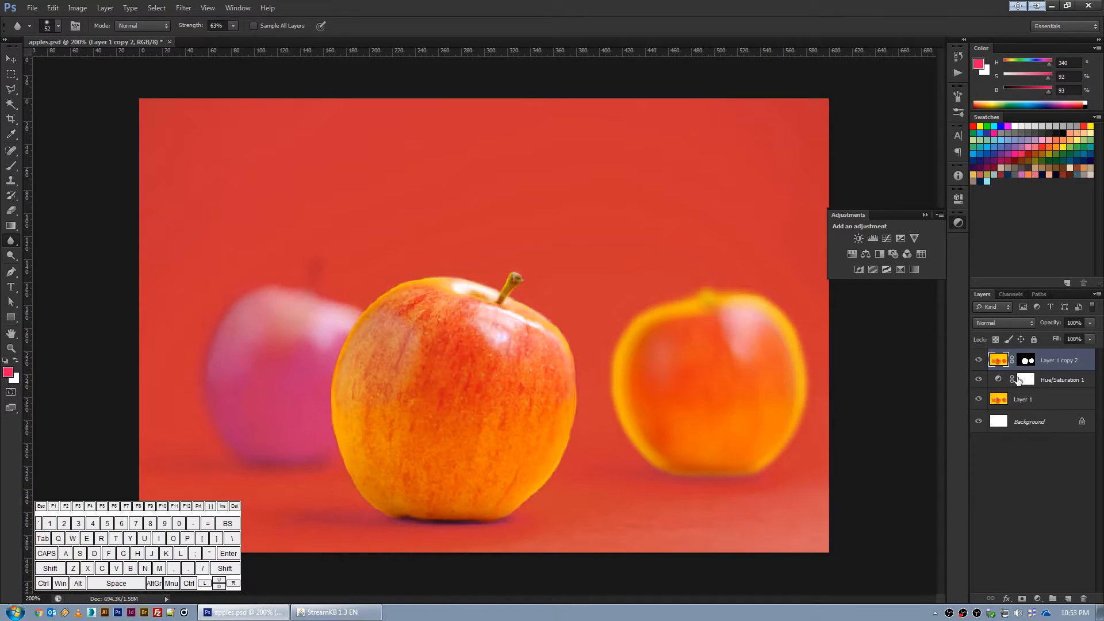
# Step: Drag Hue/Saturation 1's Hue slider to about +45 for a green backdrop
pyautogui.click(1026, 380)
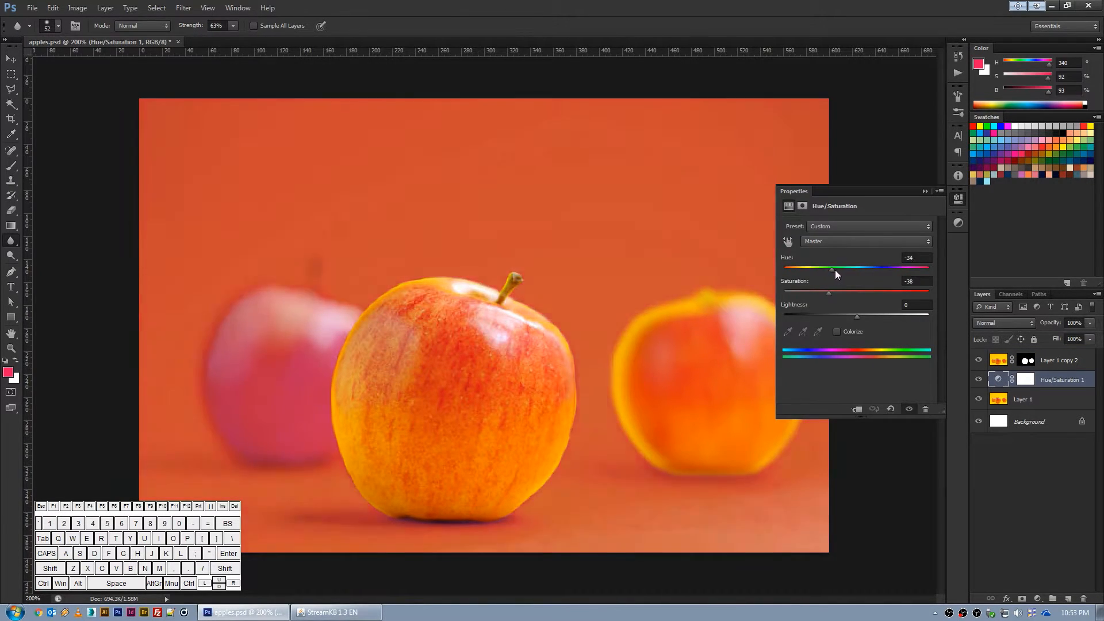
pyautogui.moveTo(833, 270); pyautogui.dragTo(866, 270)
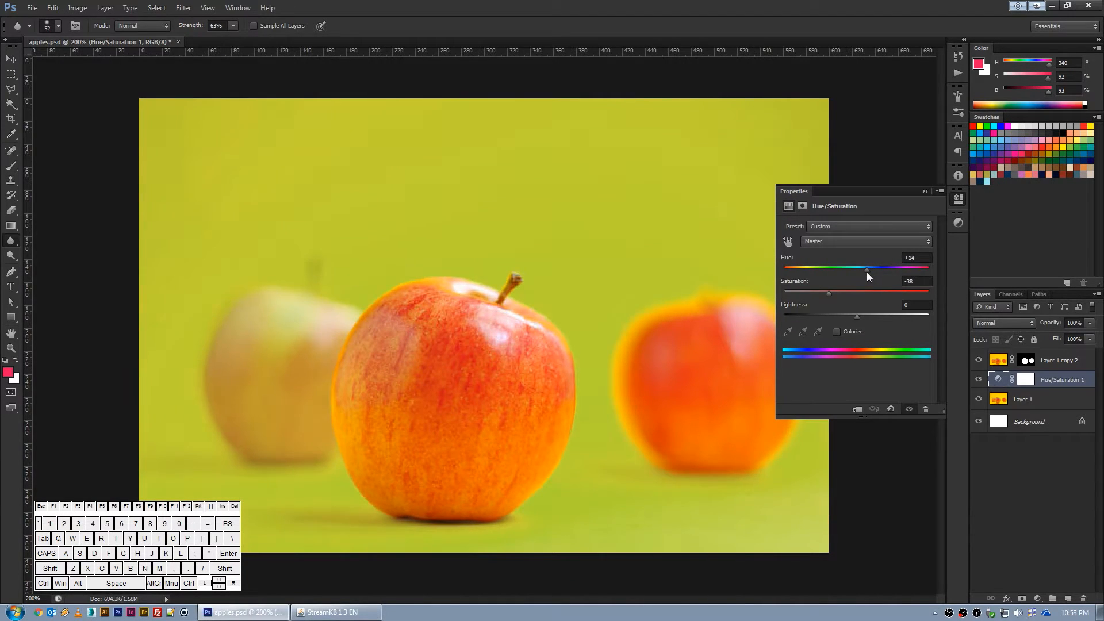
pyautogui.moveTo(866, 269); pyautogui.dragTo(858, 269)
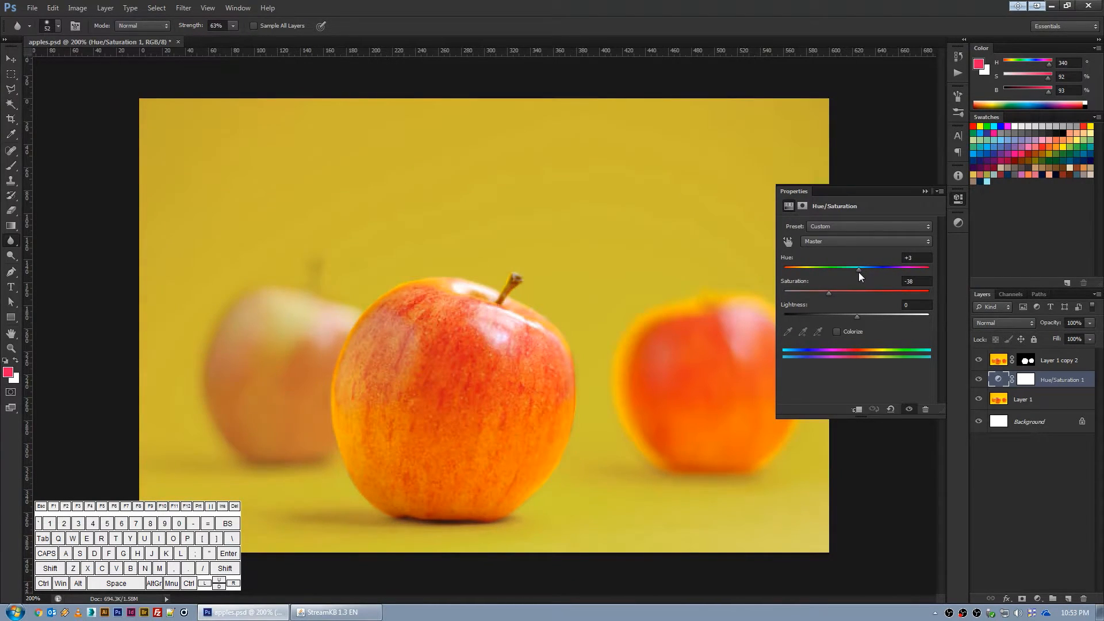
pyautogui.moveTo(858, 268); pyautogui.dragTo(886, 268)
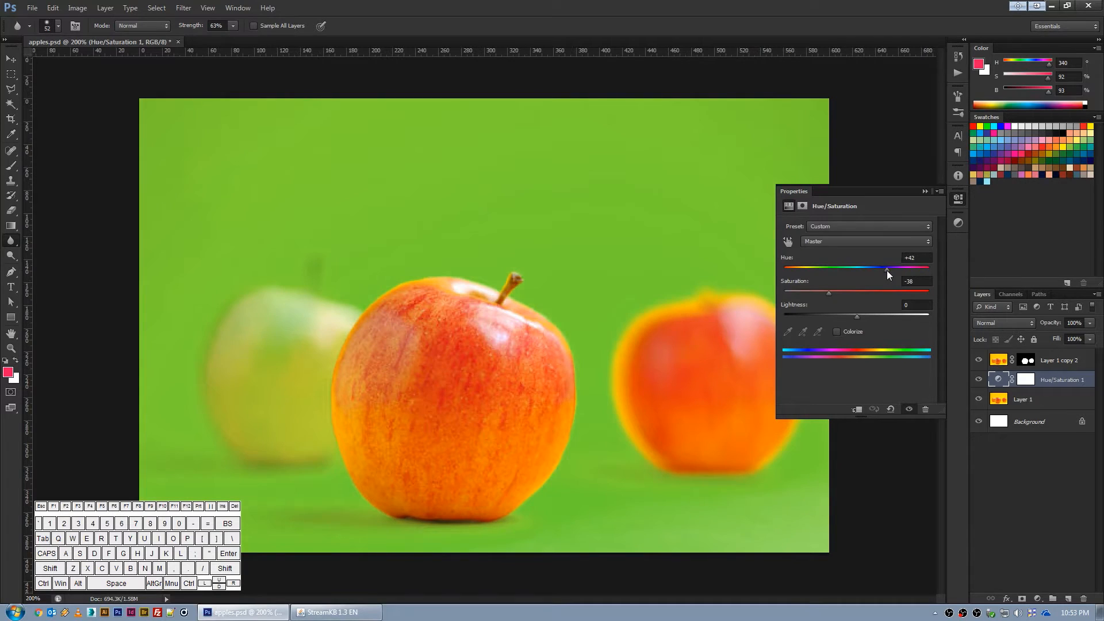
pyautogui.moveTo(886, 268); pyautogui.dragTo(881, 269)
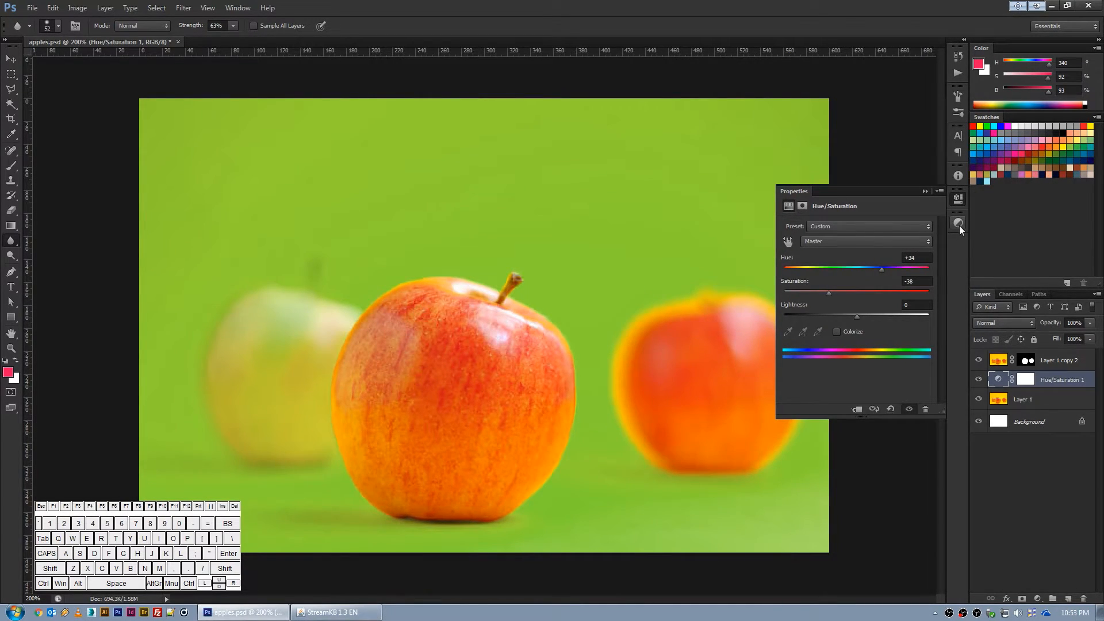
pyautogui.moveTo(880, 268); pyautogui.dragTo(893, 269)
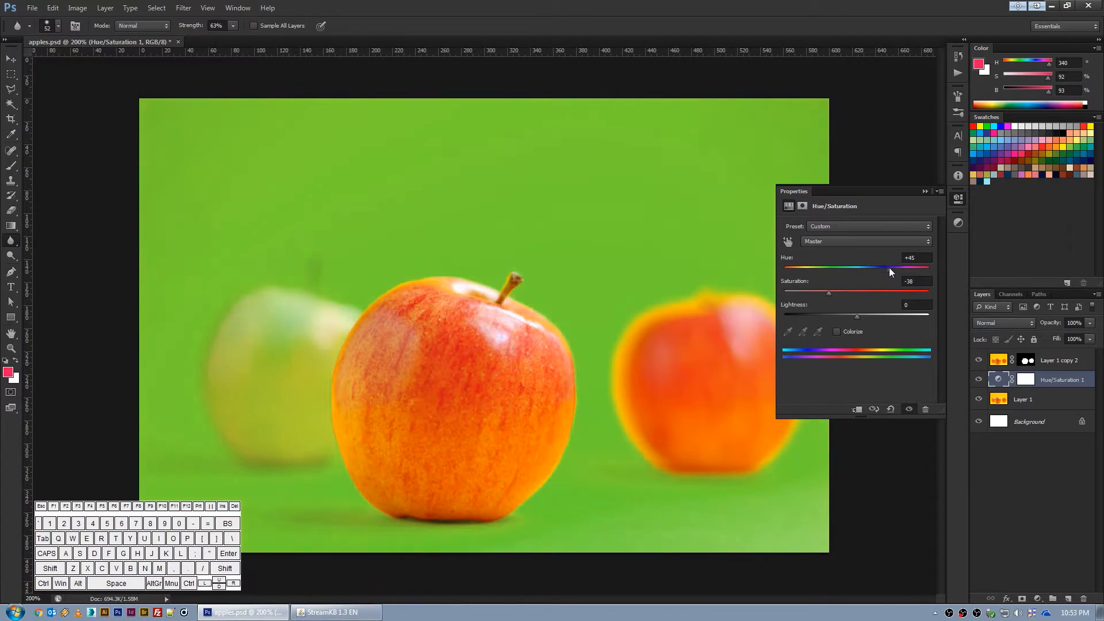
pyautogui.moveTo(891, 268); pyautogui.dragTo(885, 269)
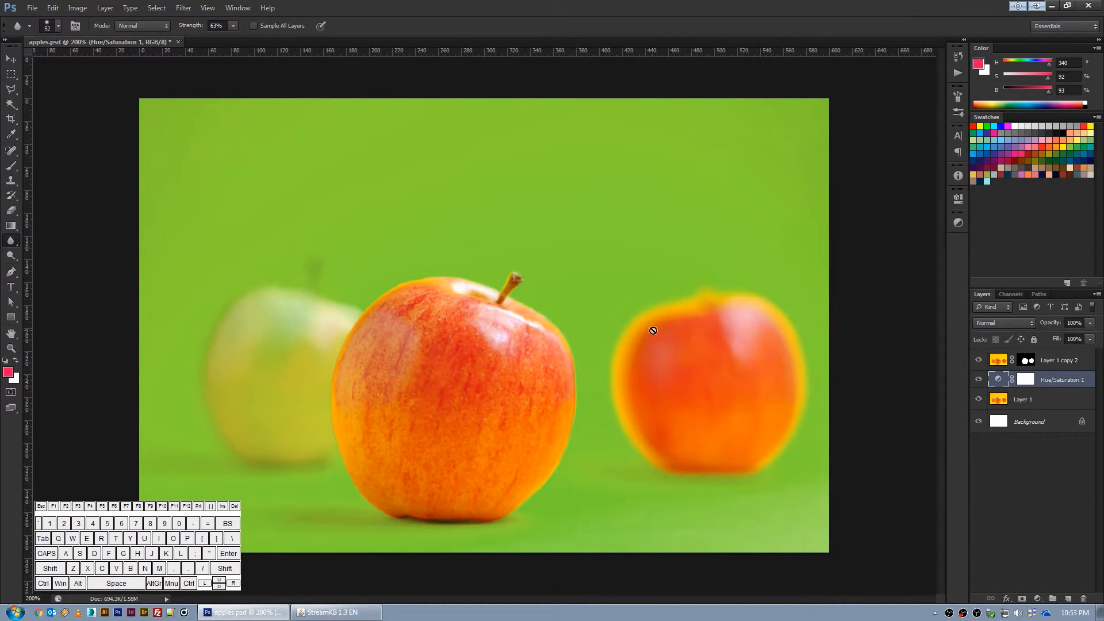
pyautogui.moveTo(631, 347)
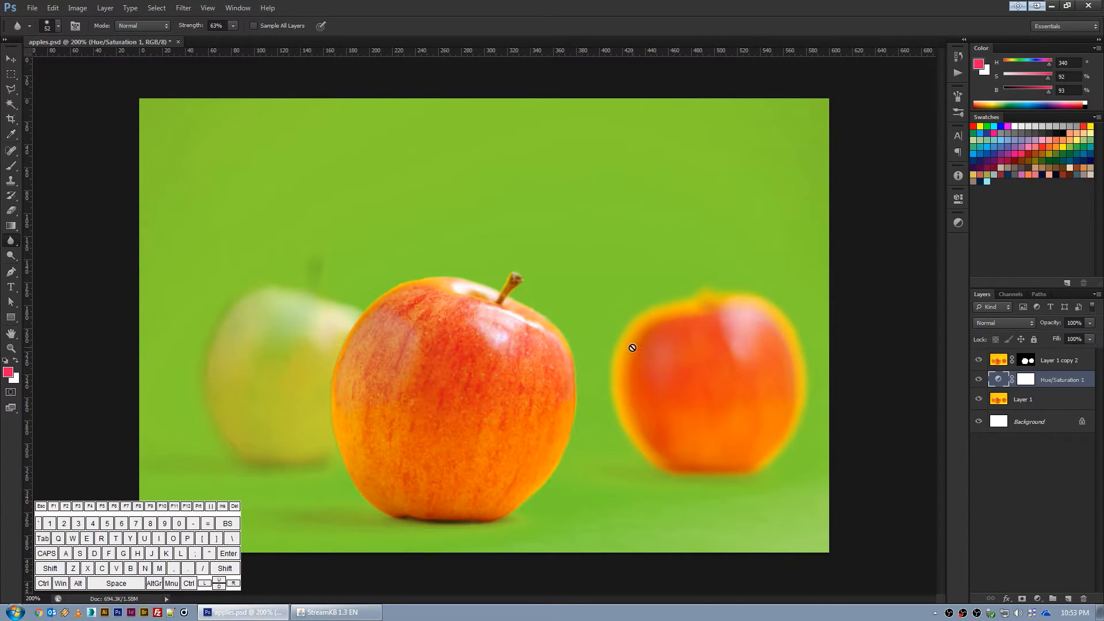
pyautogui.click(1057, 360)
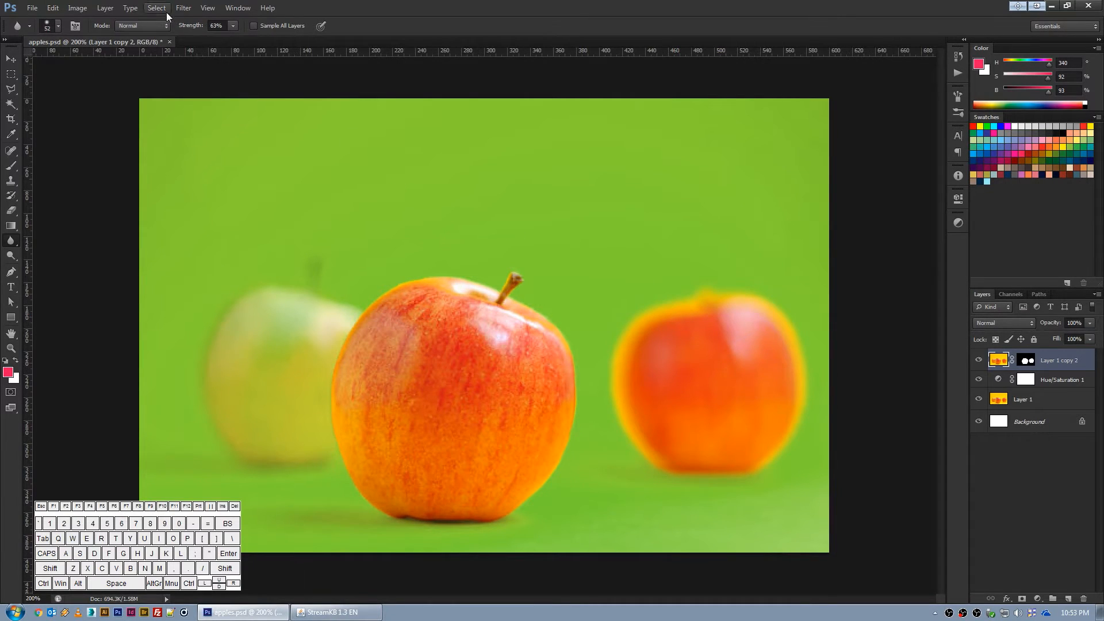
# Step: Color Range-select the yellow apple rims and add a Hue/Saturation layer masked to them
pyautogui.click(156, 7)
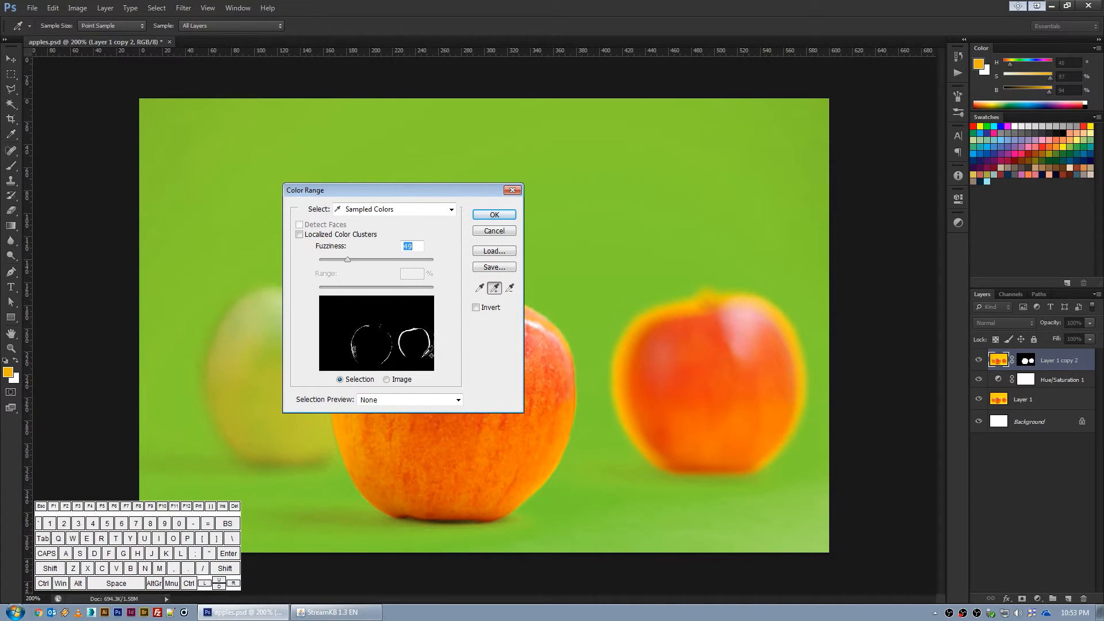
pyautogui.click(493, 214)
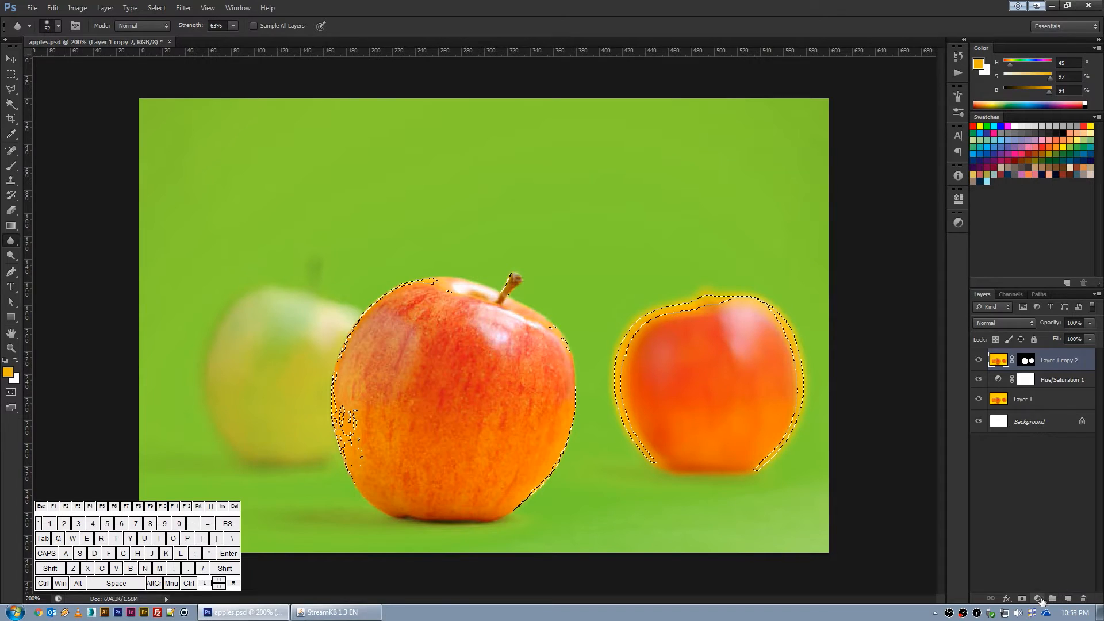
pyautogui.click(1038, 598)
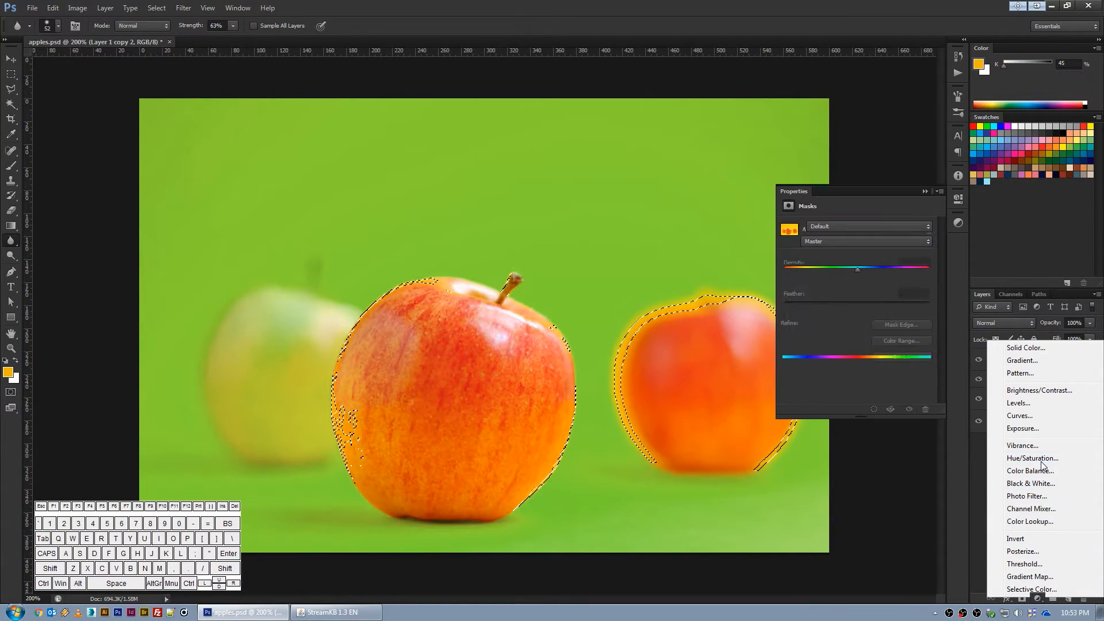
pyautogui.click(1033, 458)
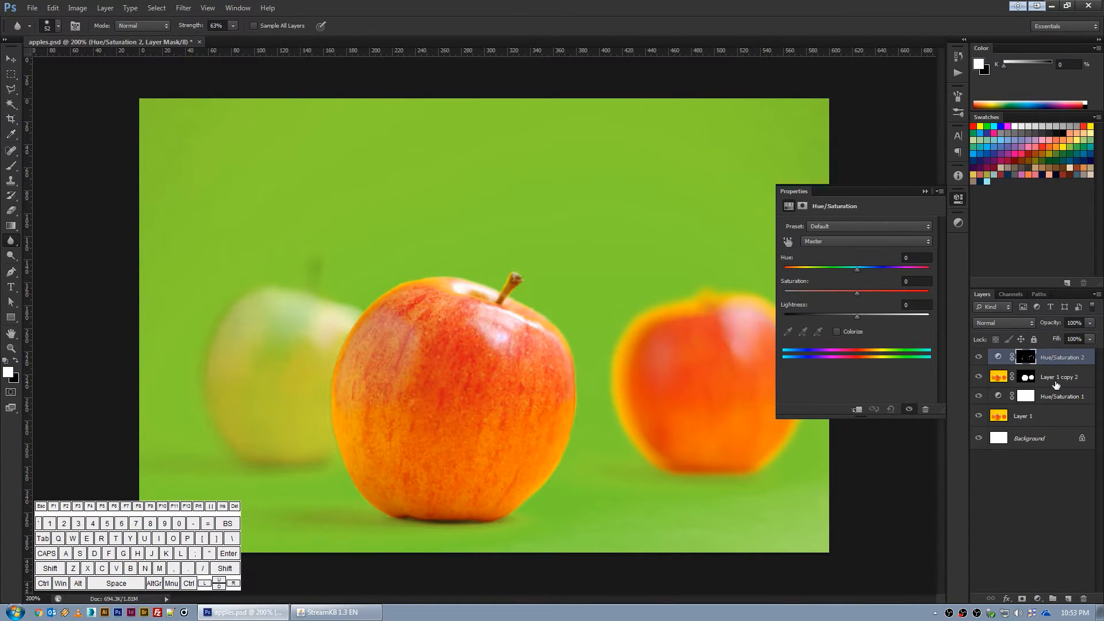
# Step: Set Hue/Saturation 2 to Hue about +44 and Saturation about -57
pyautogui.moveTo(858, 269); pyautogui.dragTo(843, 268)
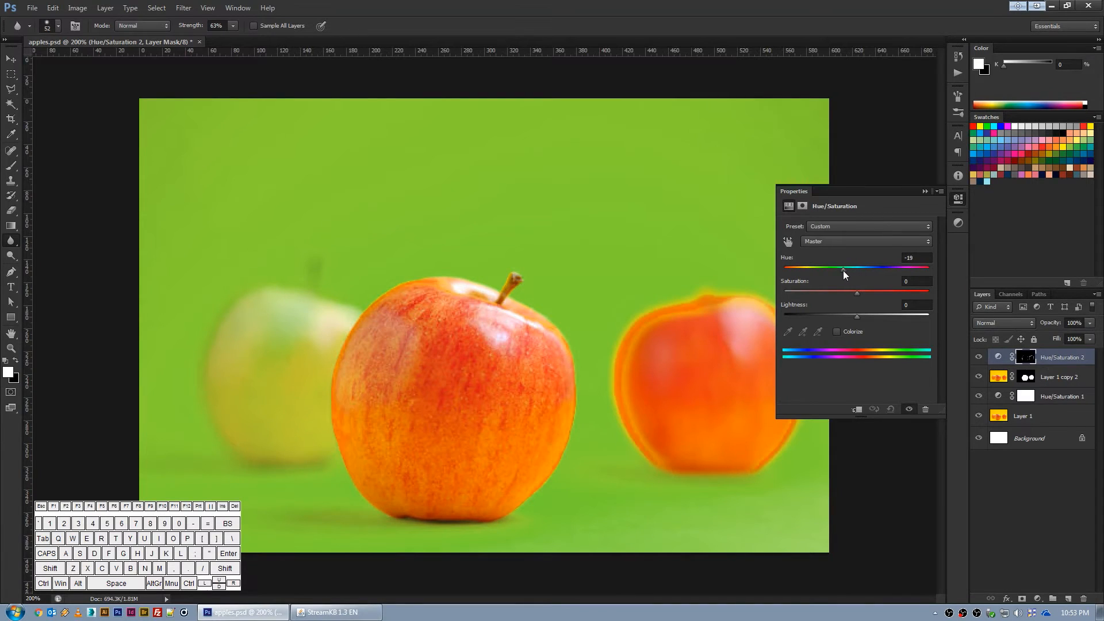
pyautogui.moveTo(843, 269); pyautogui.dragTo(885, 269)
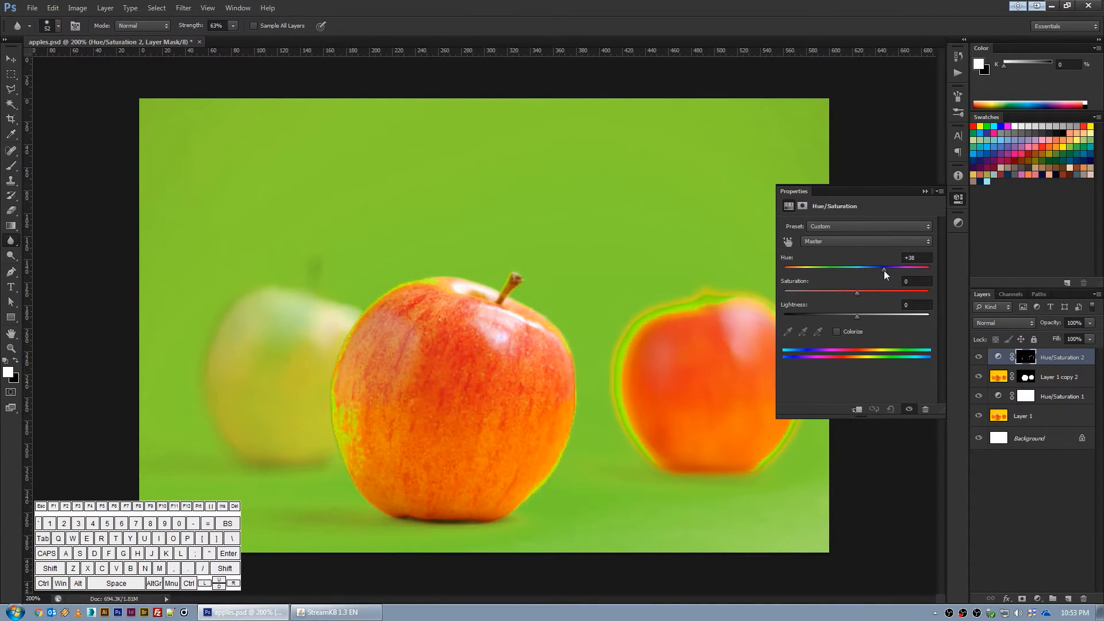
pyautogui.moveTo(885, 269); pyautogui.dragTo(887, 269)
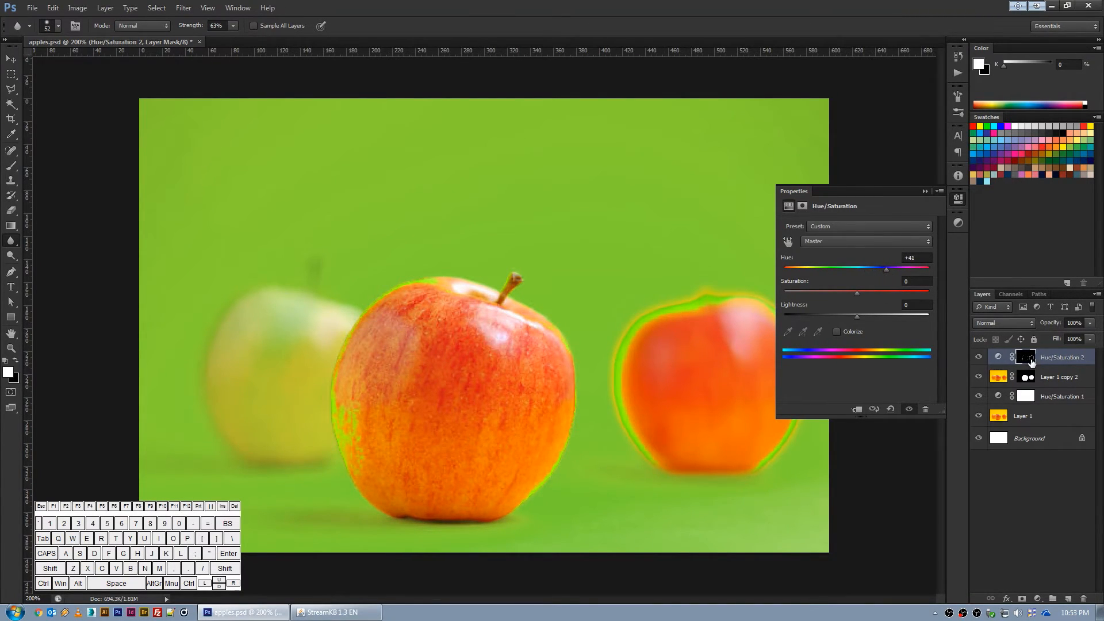
pyautogui.click(1026, 357)
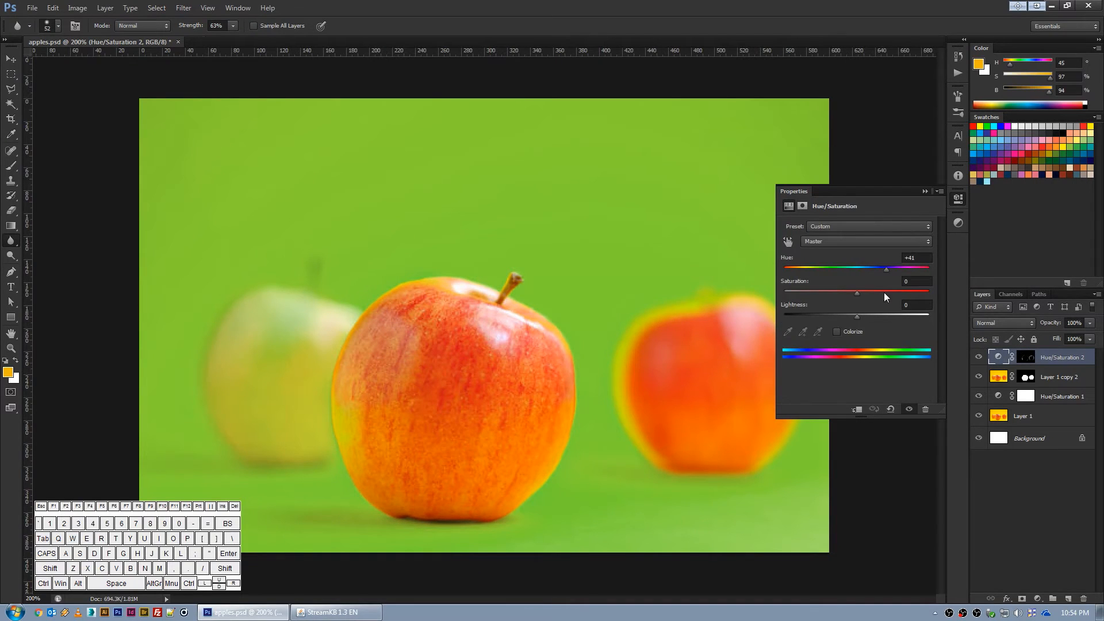
pyautogui.moveTo(858, 293); pyautogui.dragTo(838, 293)
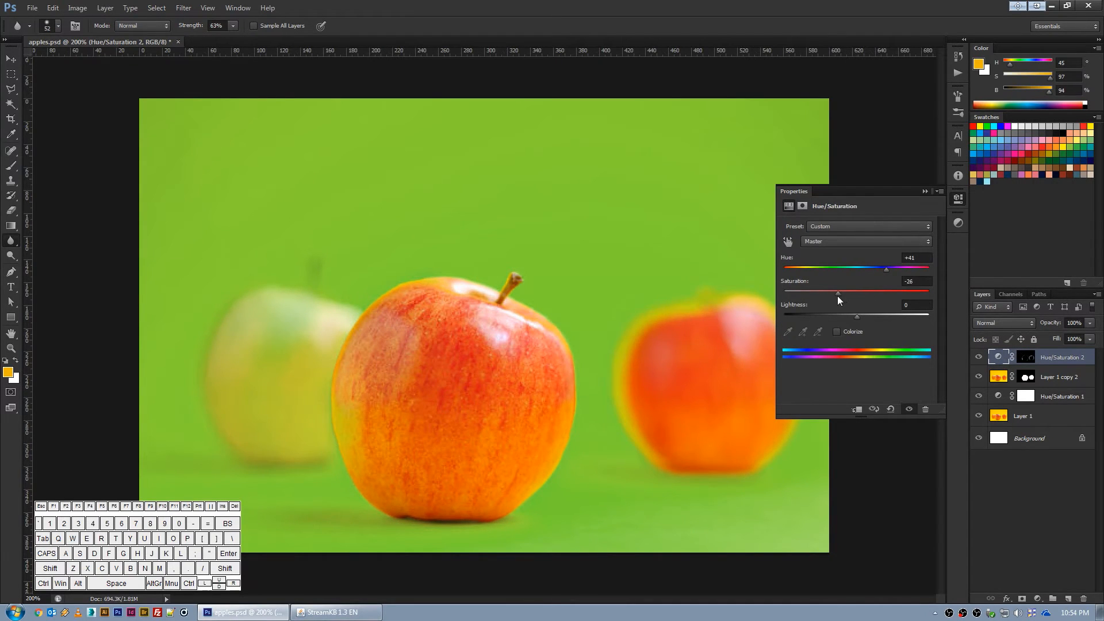
pyautogui.moveTo(839, 293); pyautogui.dragTo(816, 293)
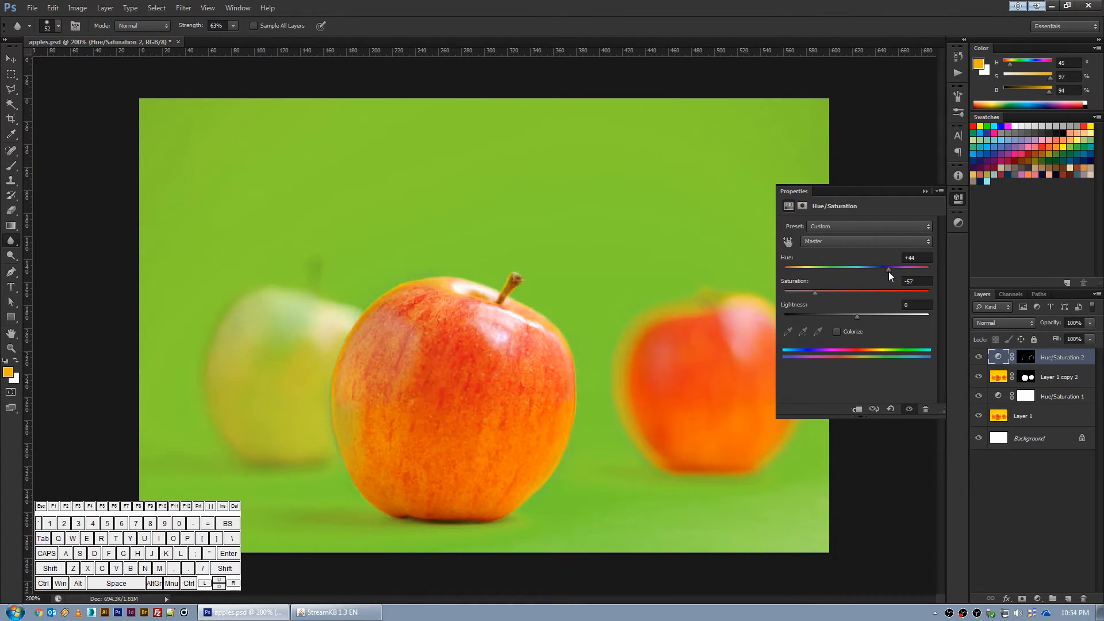
pyautogui.click(958, 199)
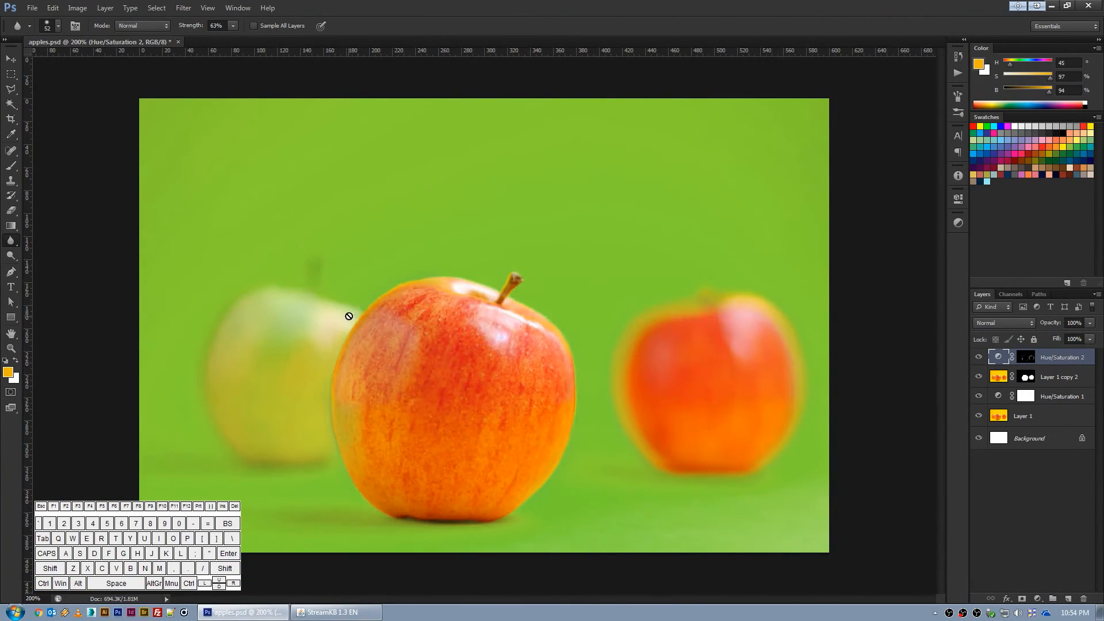
pyautogui.moveTo(610, 345)
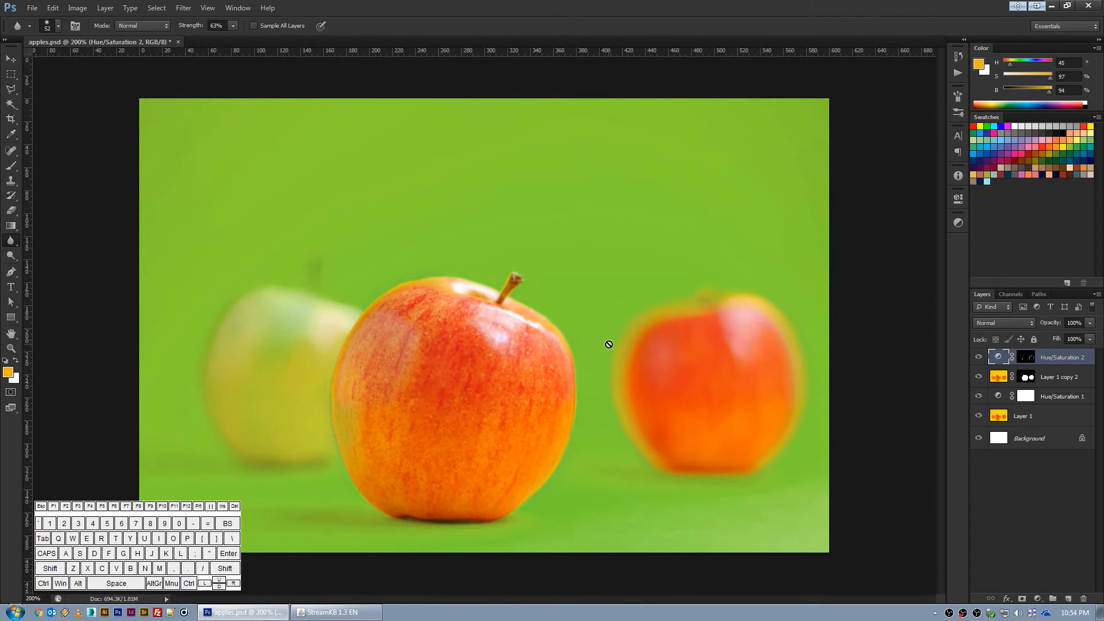